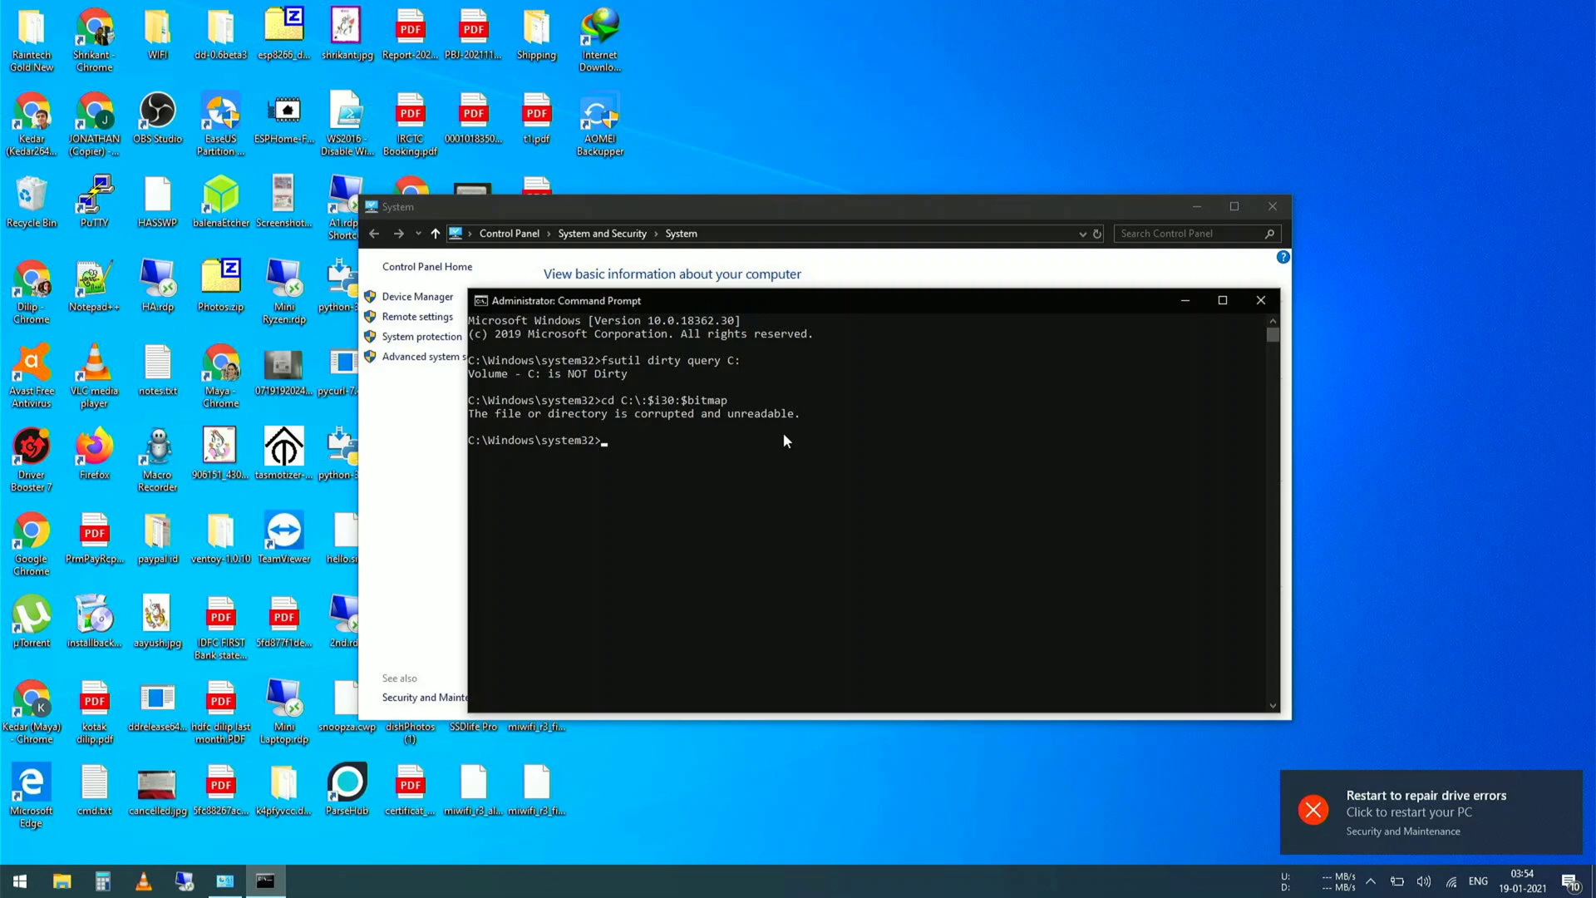
- Open the drive-error notification and its 'Restart to repair drive errors' prompt
click(1571, 881)
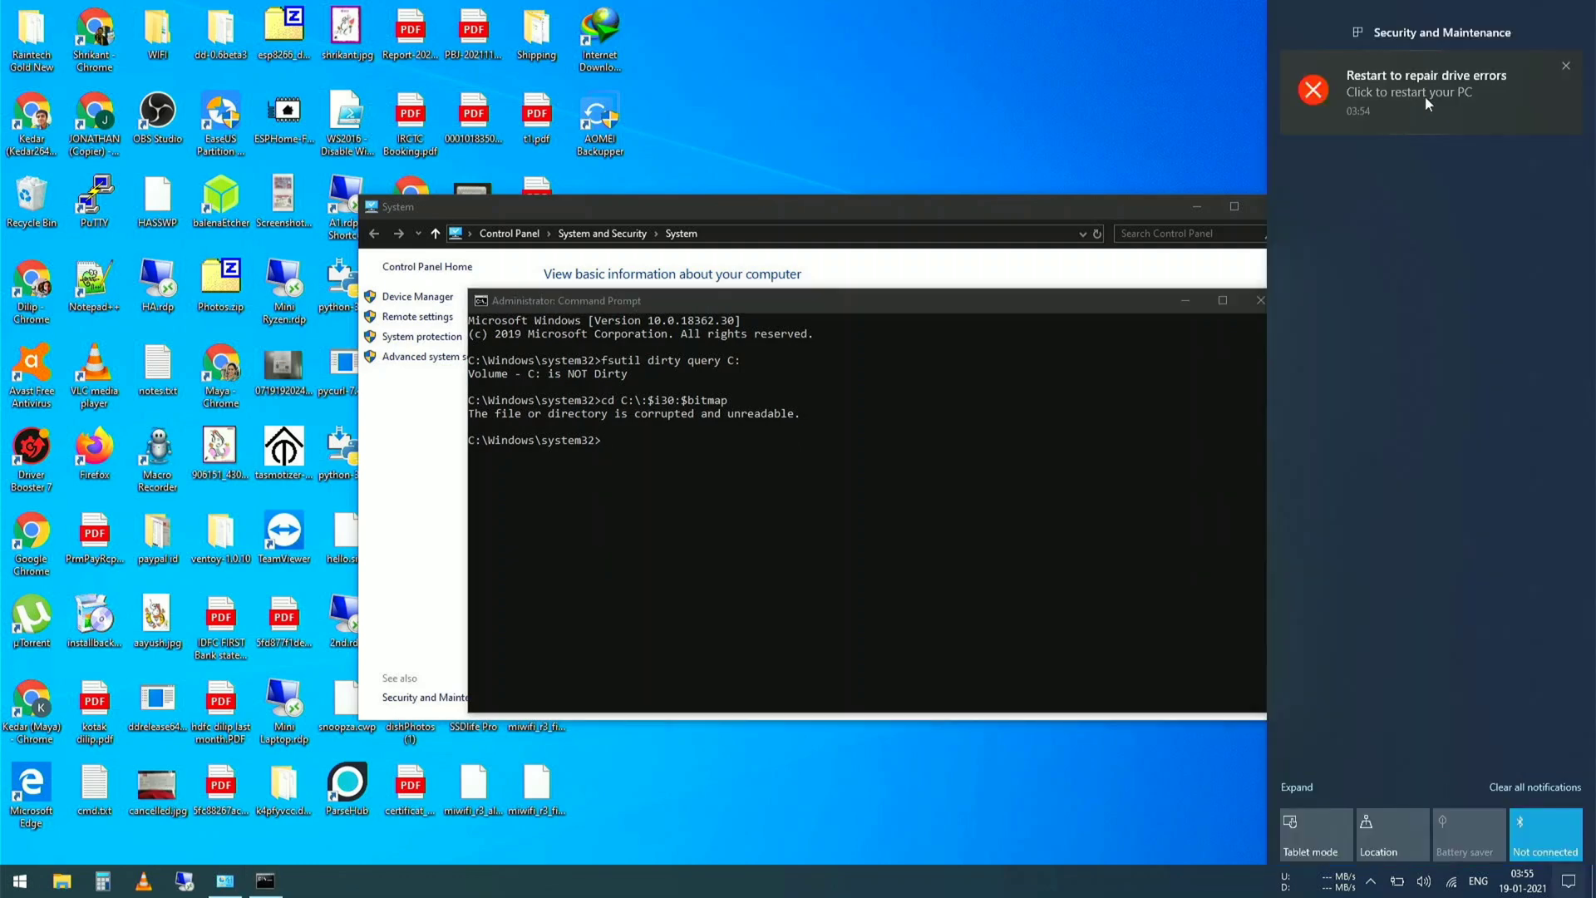
click(1425, 91)
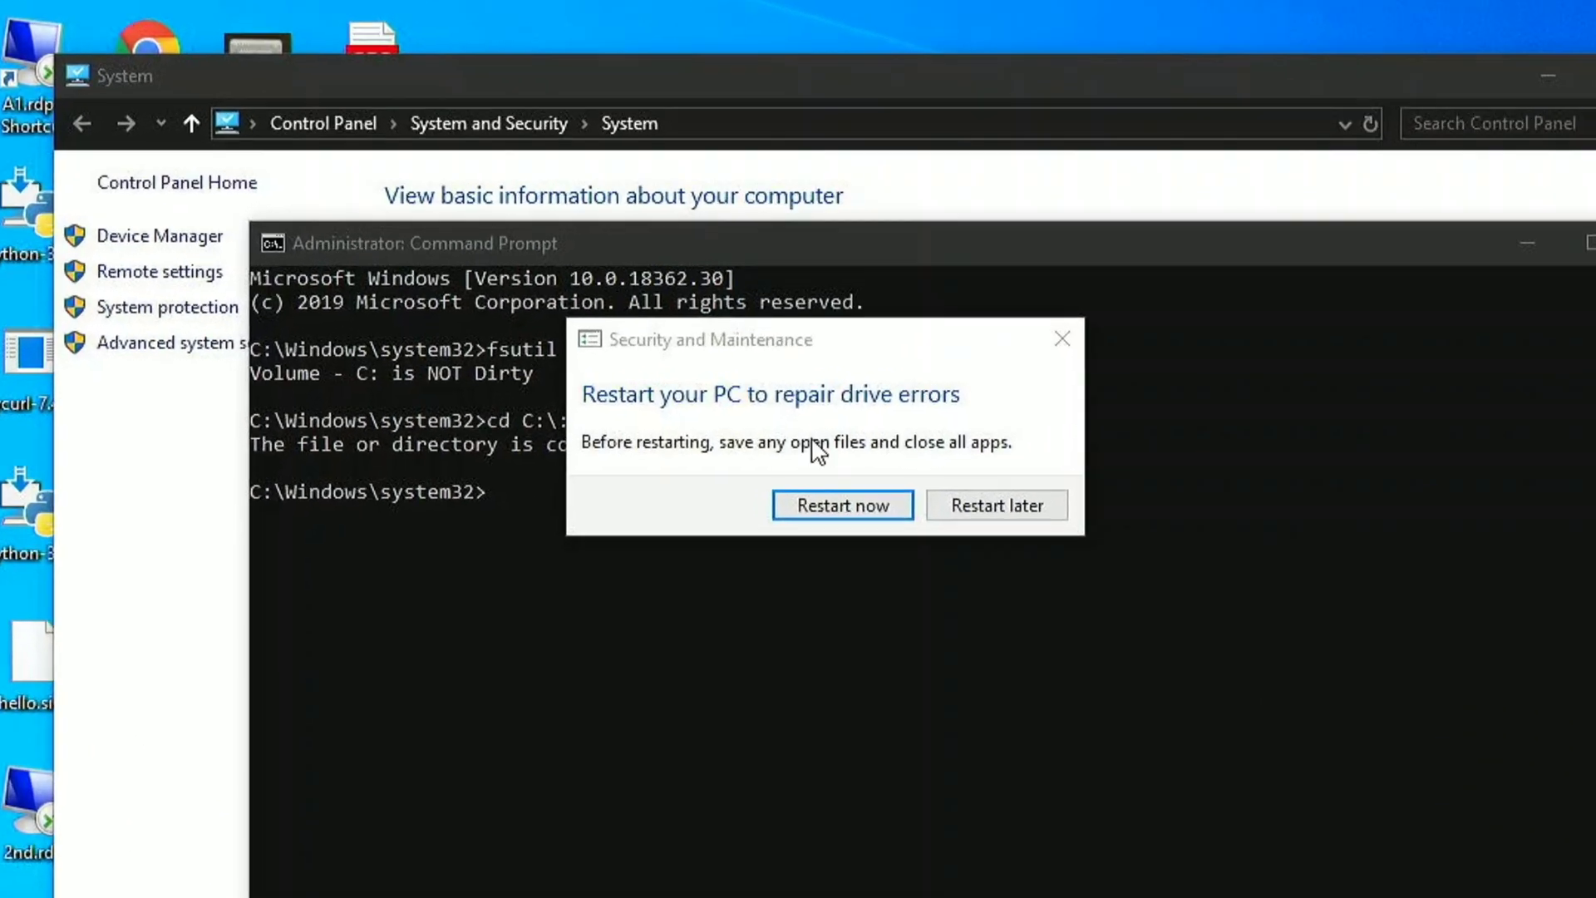
click(841, 504)
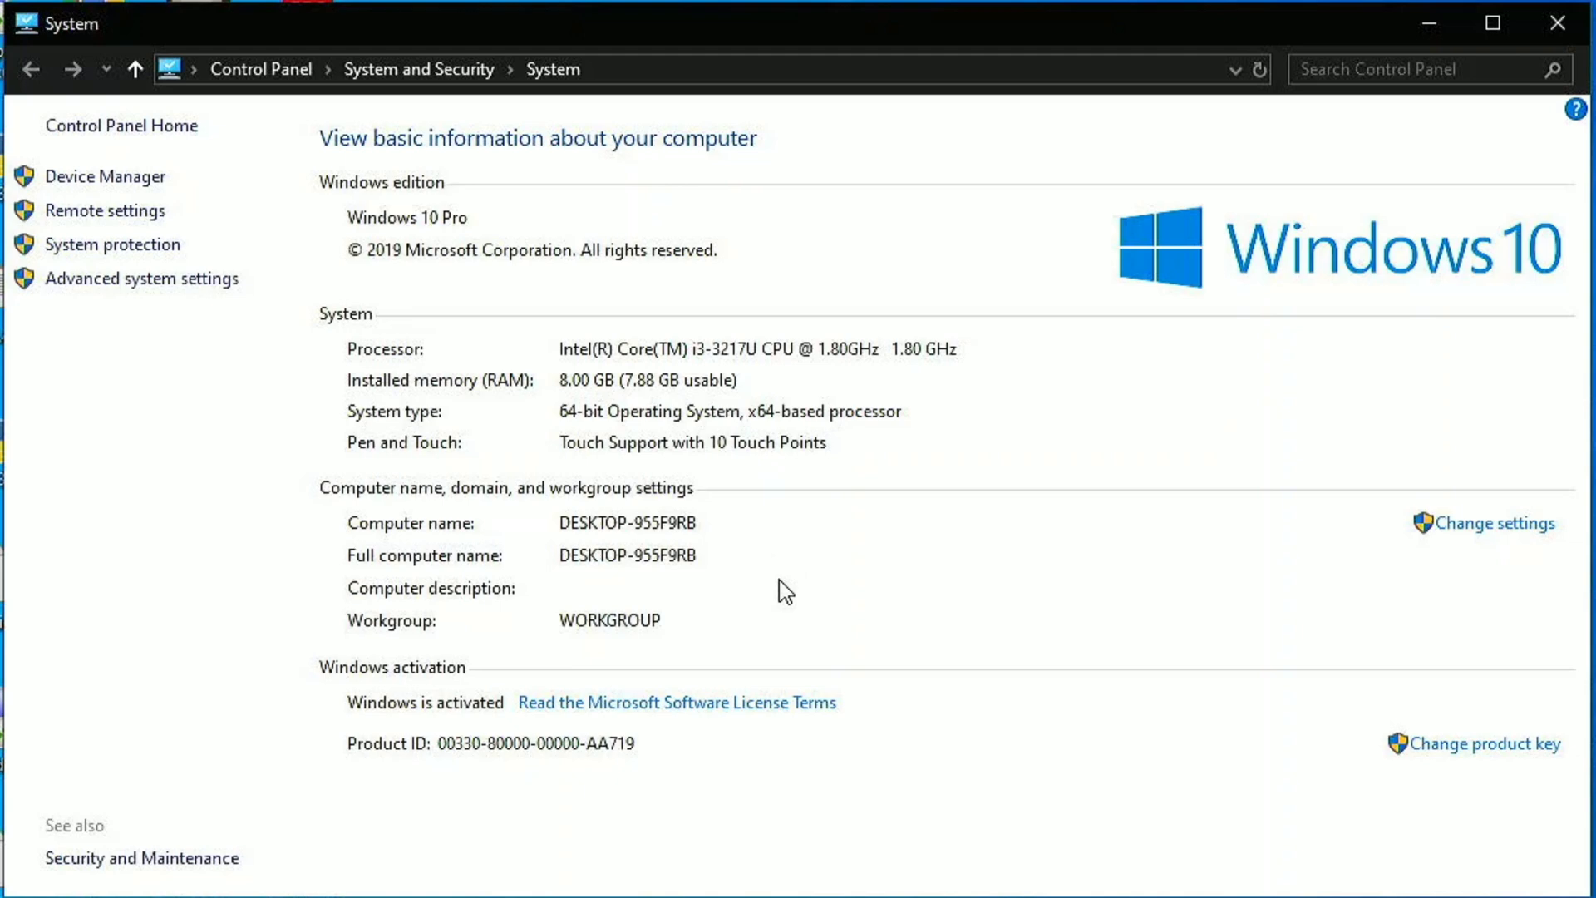
mouse_move(575, 630)
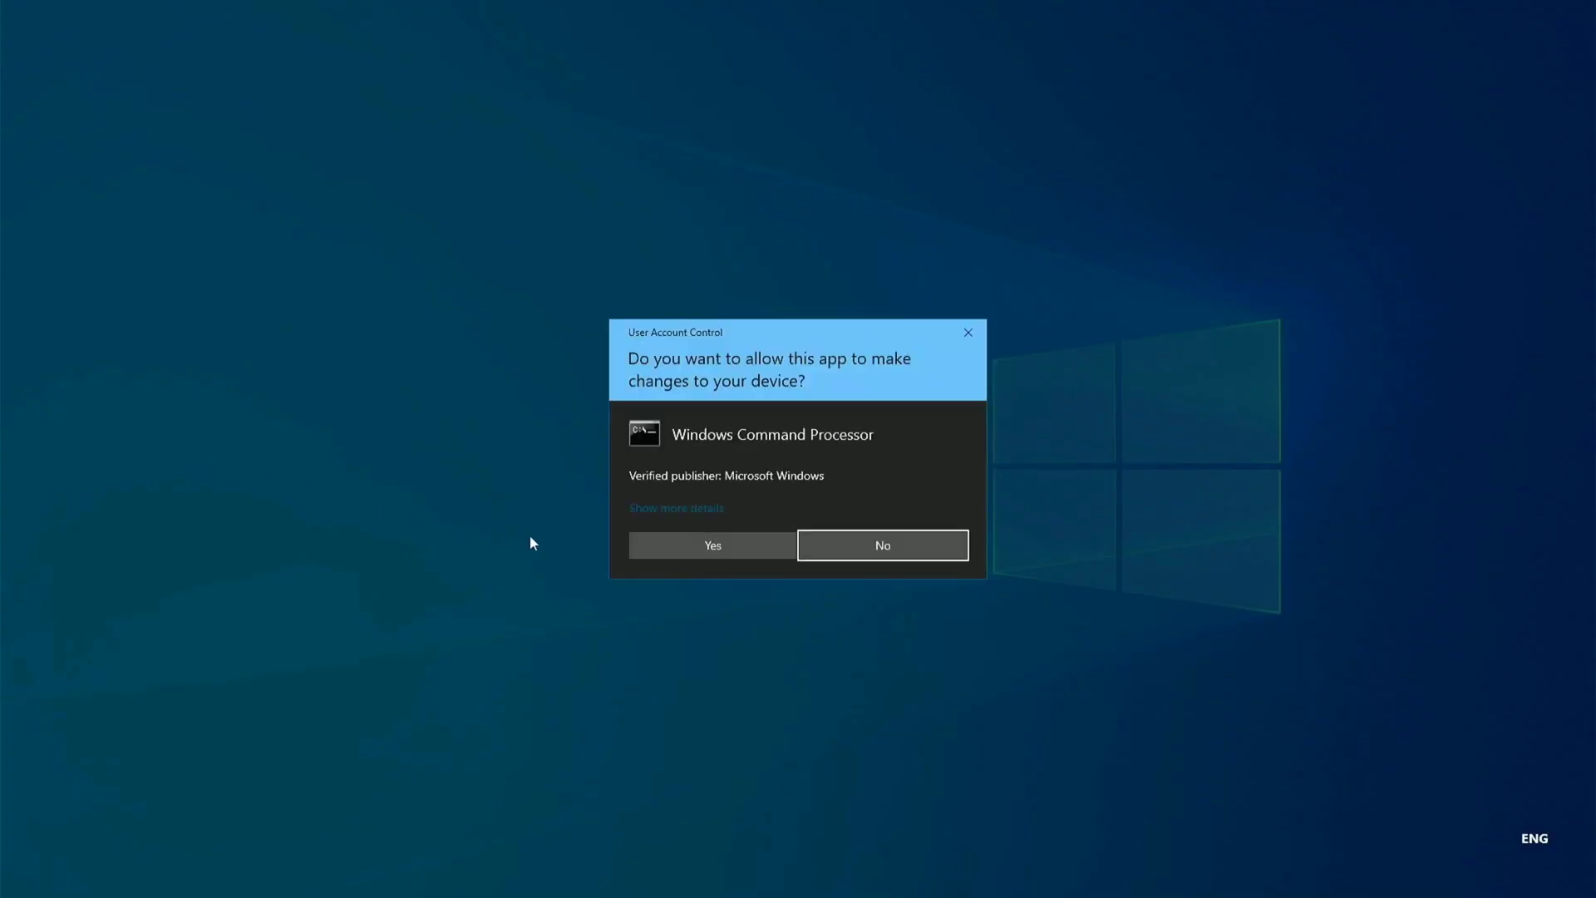
- Approve the User Account Control prompt to run Command Prompt as administrator
click(712, 544)
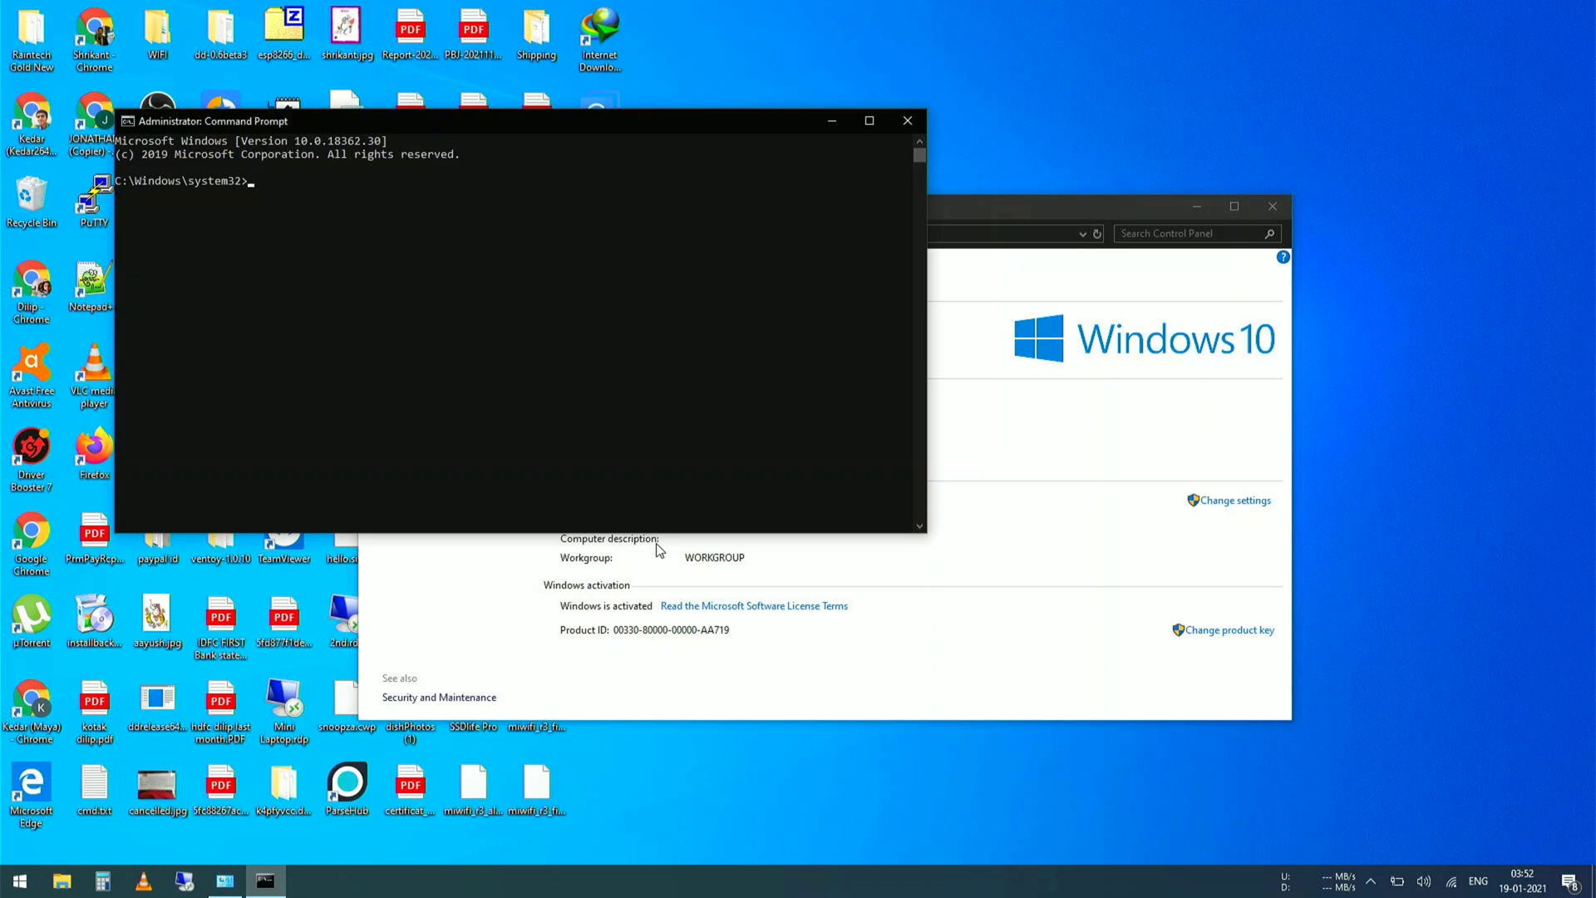
- Run fsutil dirty query C: and begin typing cd C:\:$i30:$bitmap
text(fsutil dirty)
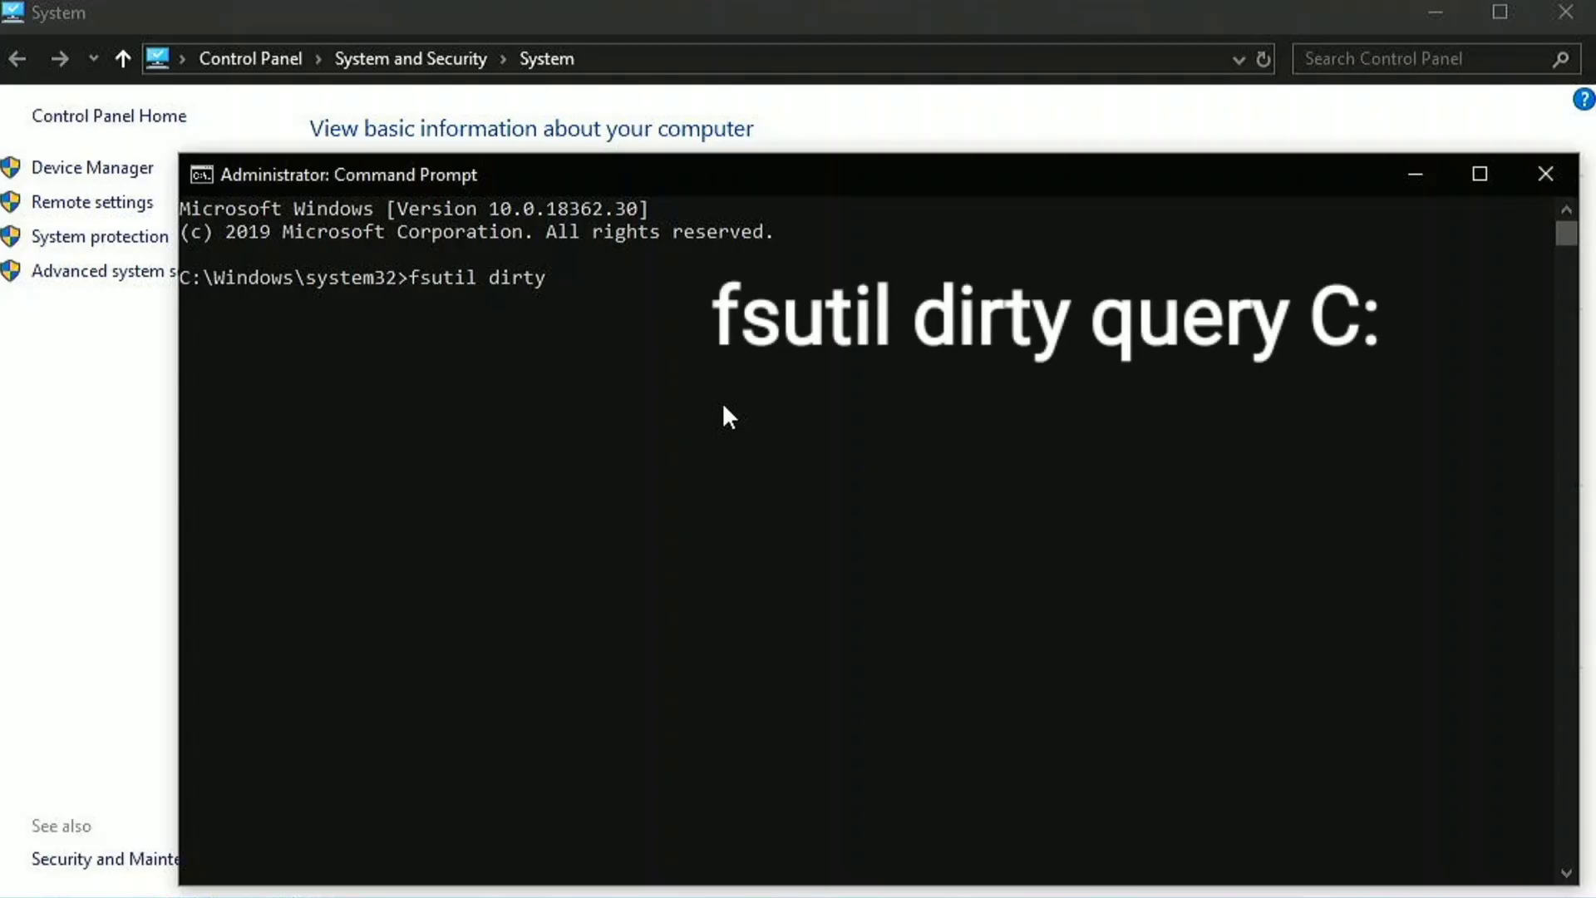
text(query C:)
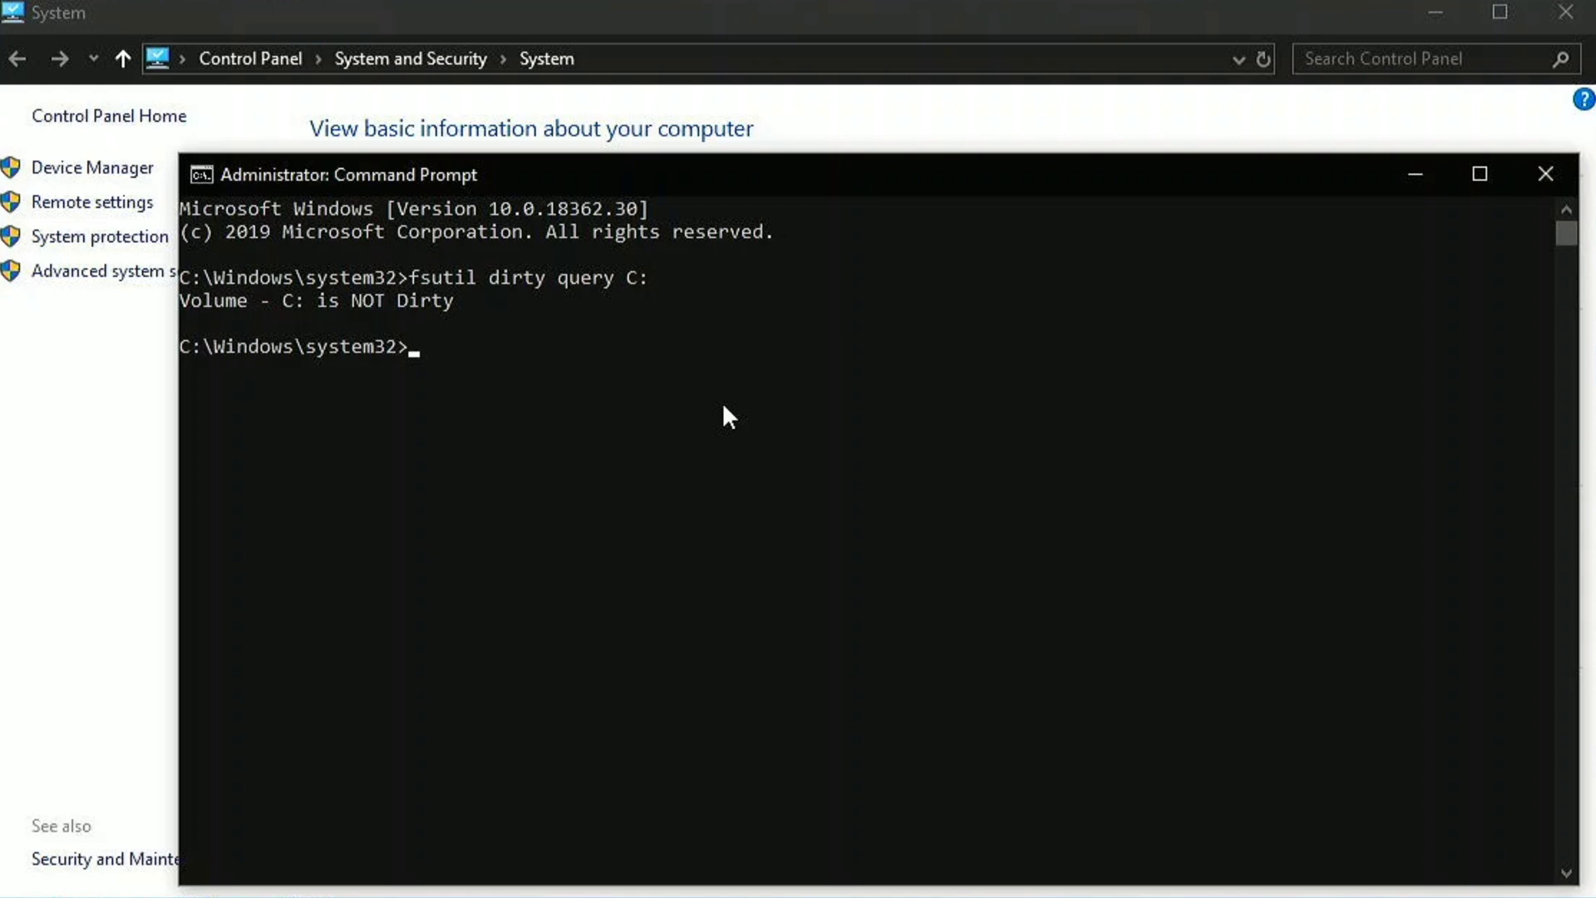
text(cd)
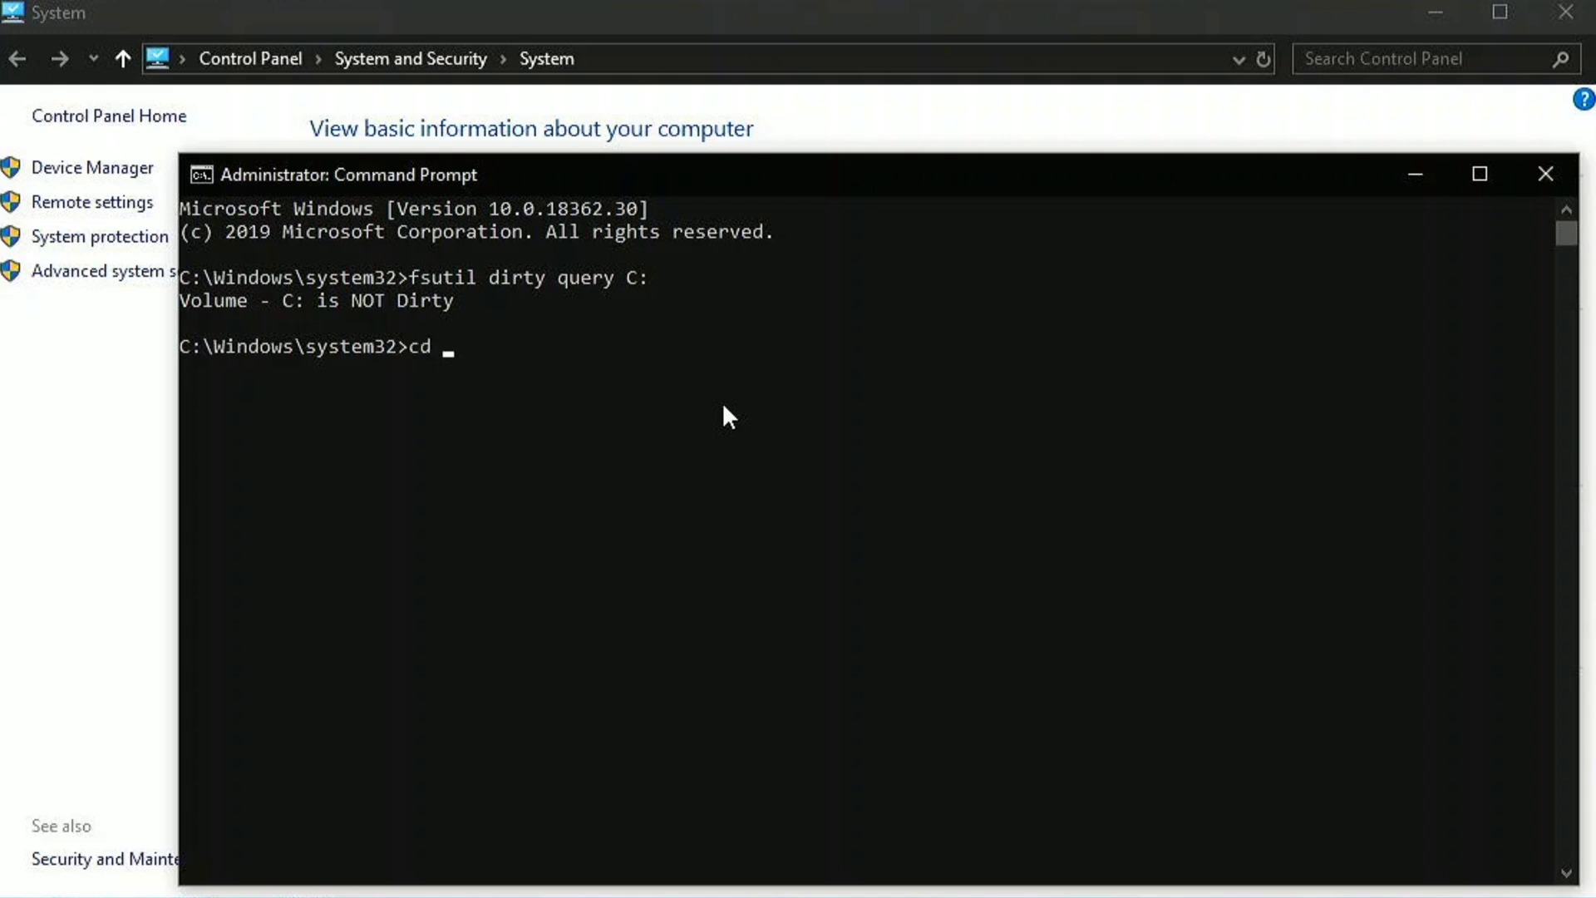
text(C:)
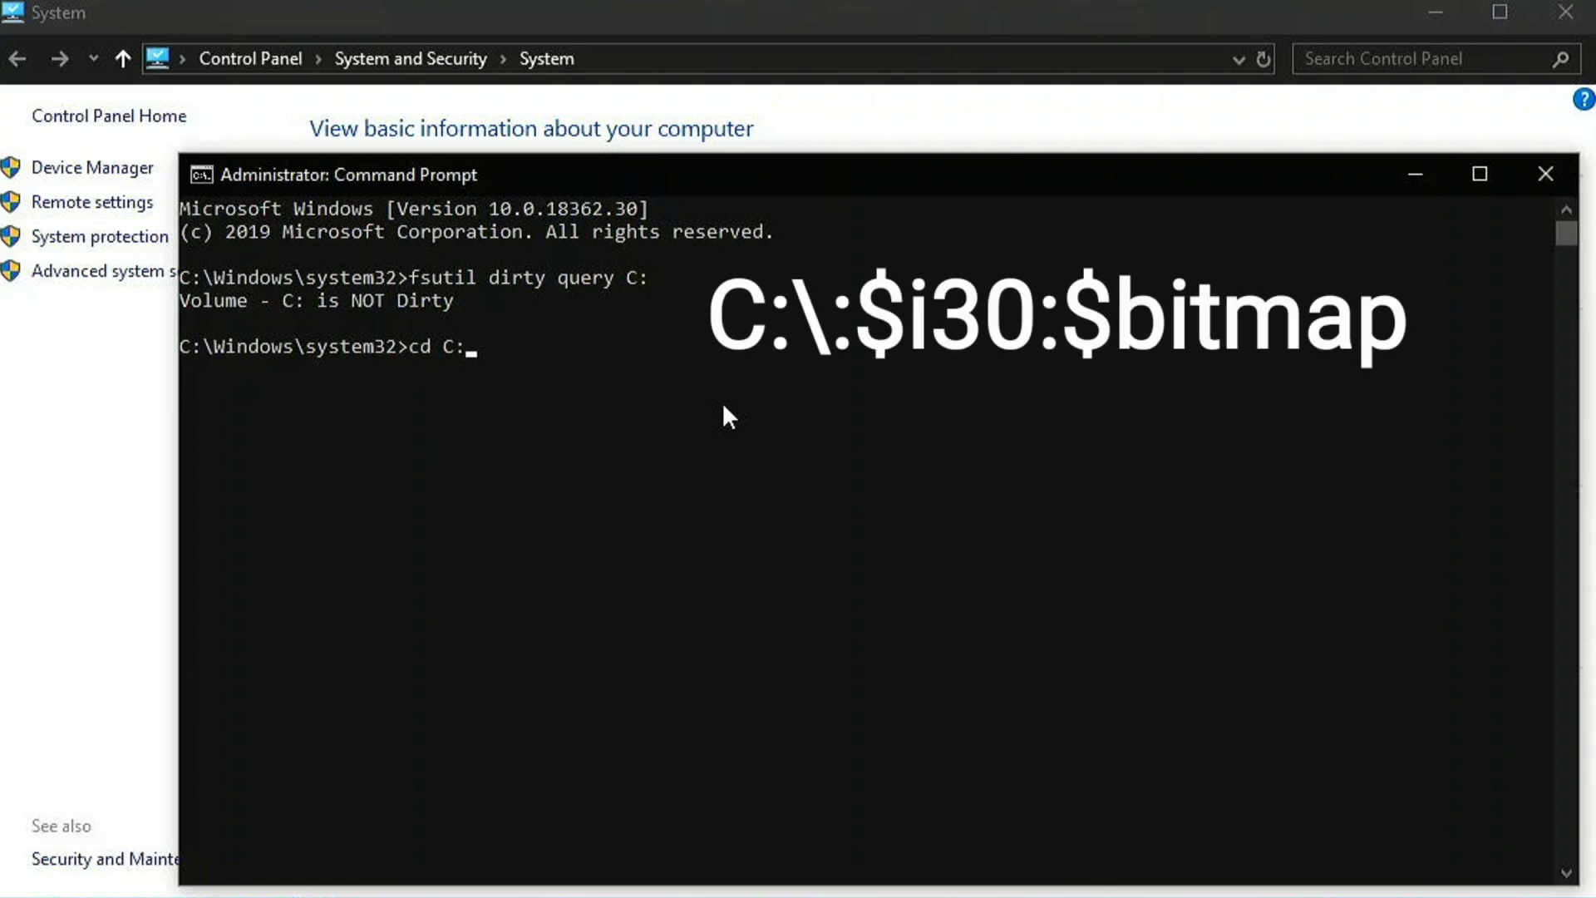
text(\:$i)
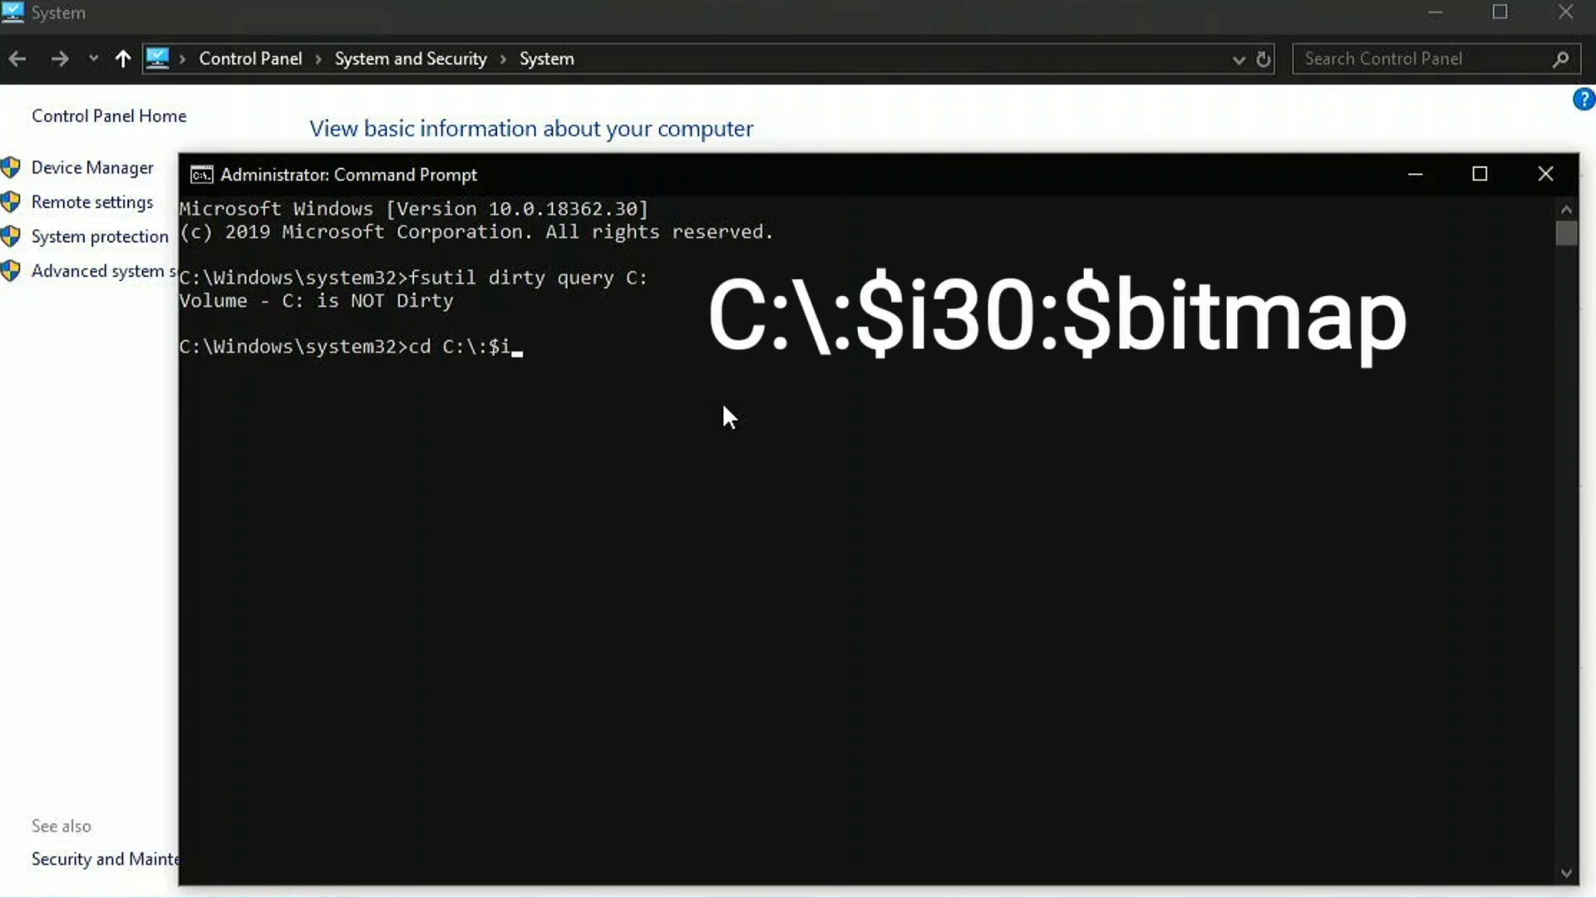
text(30)
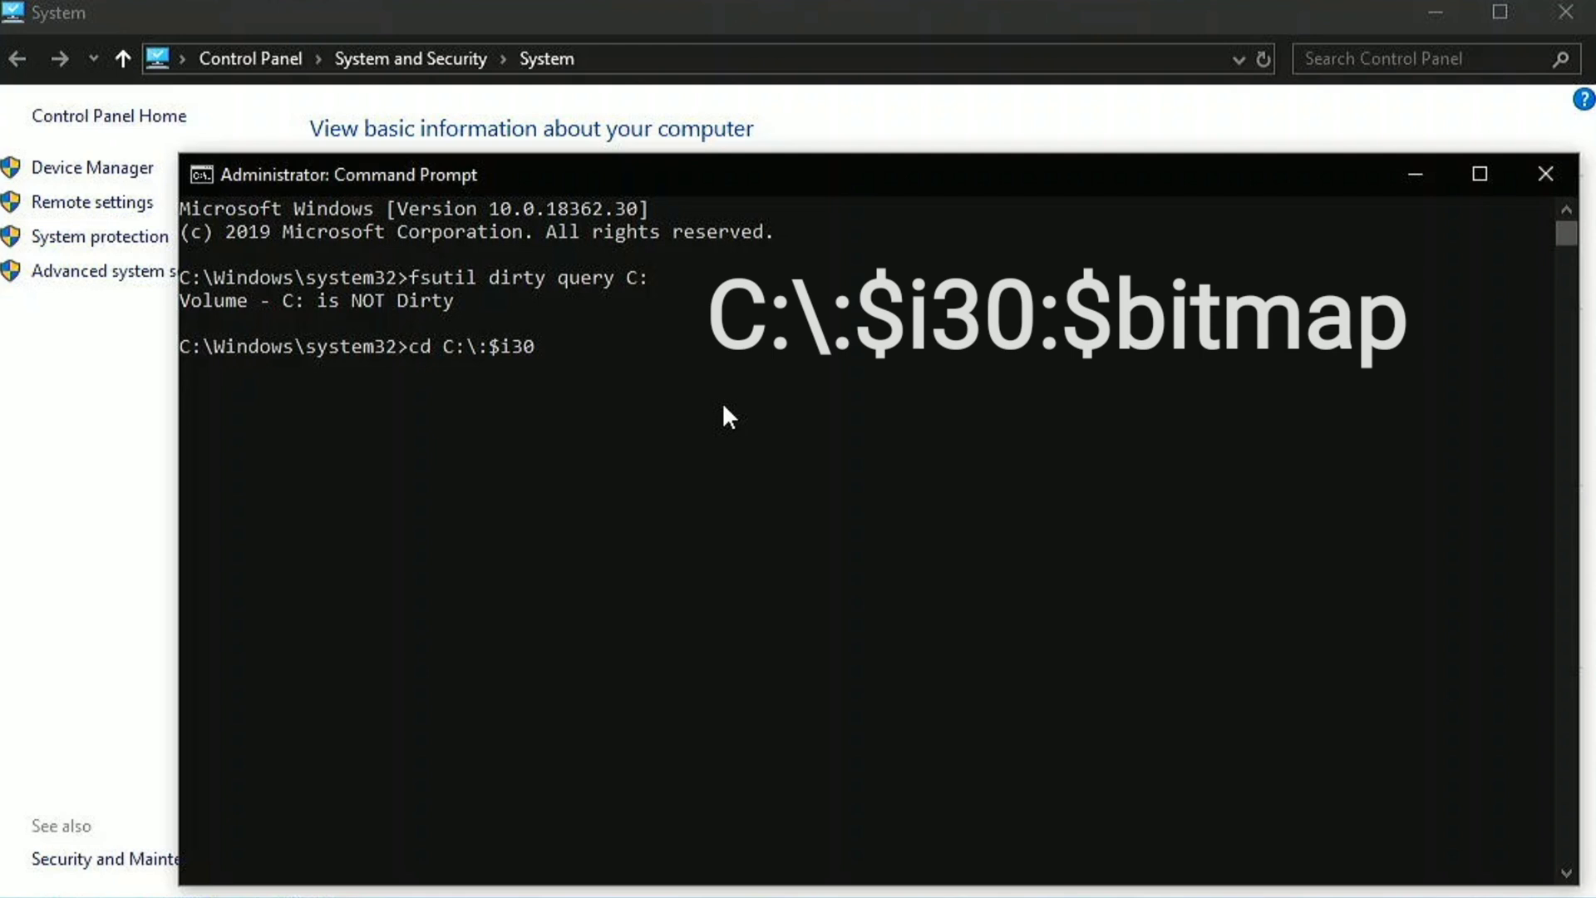
text(:$bitmap)
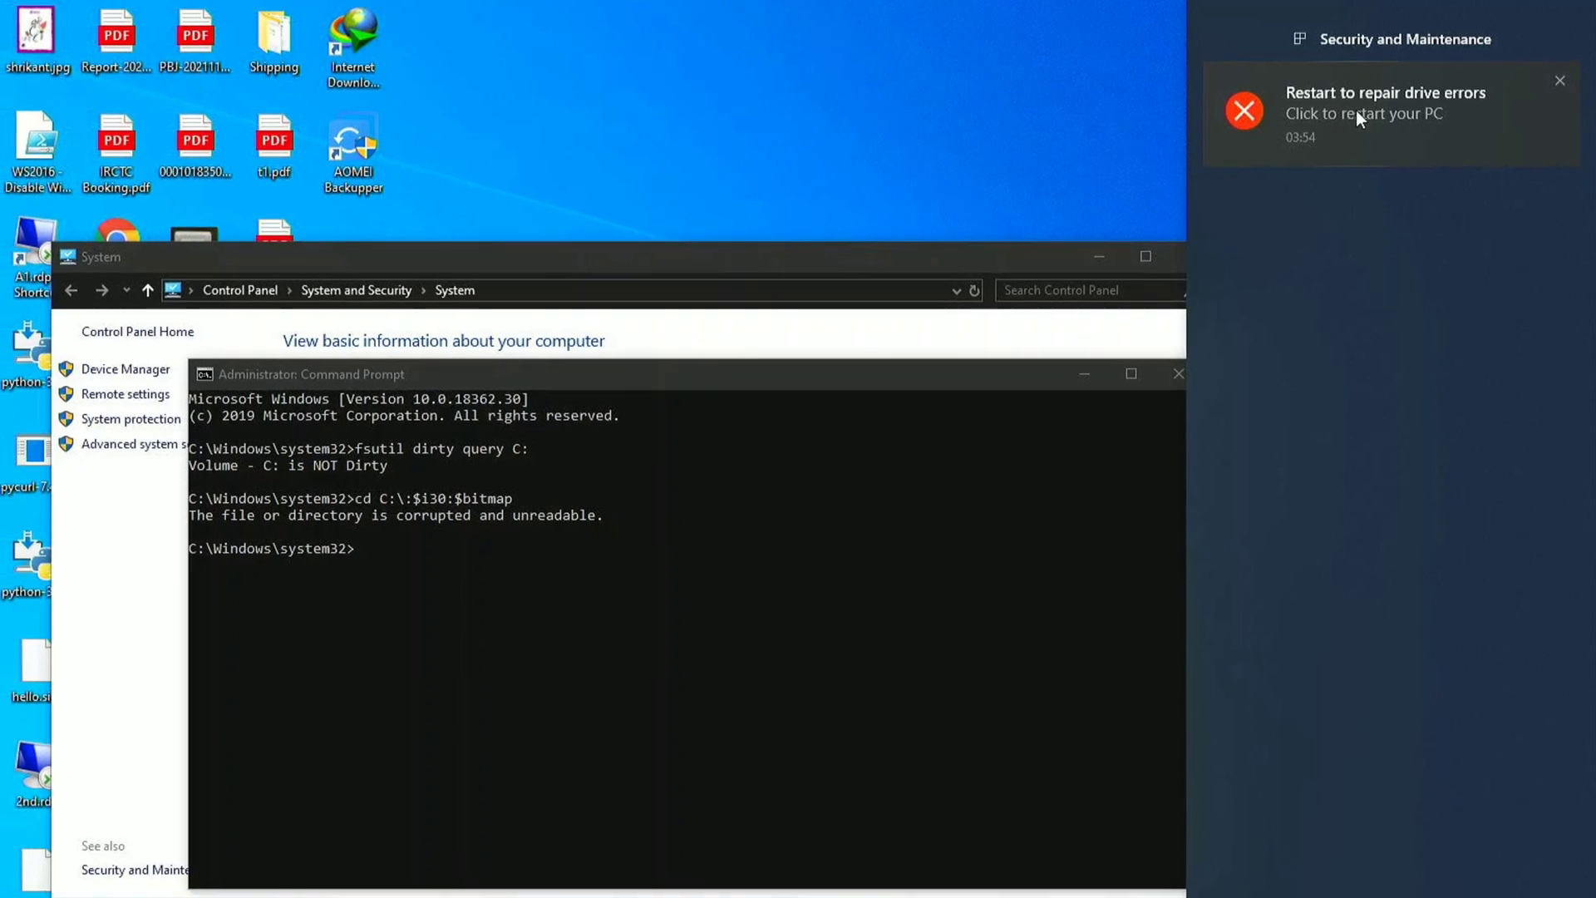
- Open the Security and Maintenance repair-drive-errors notification
click(1366, 113)
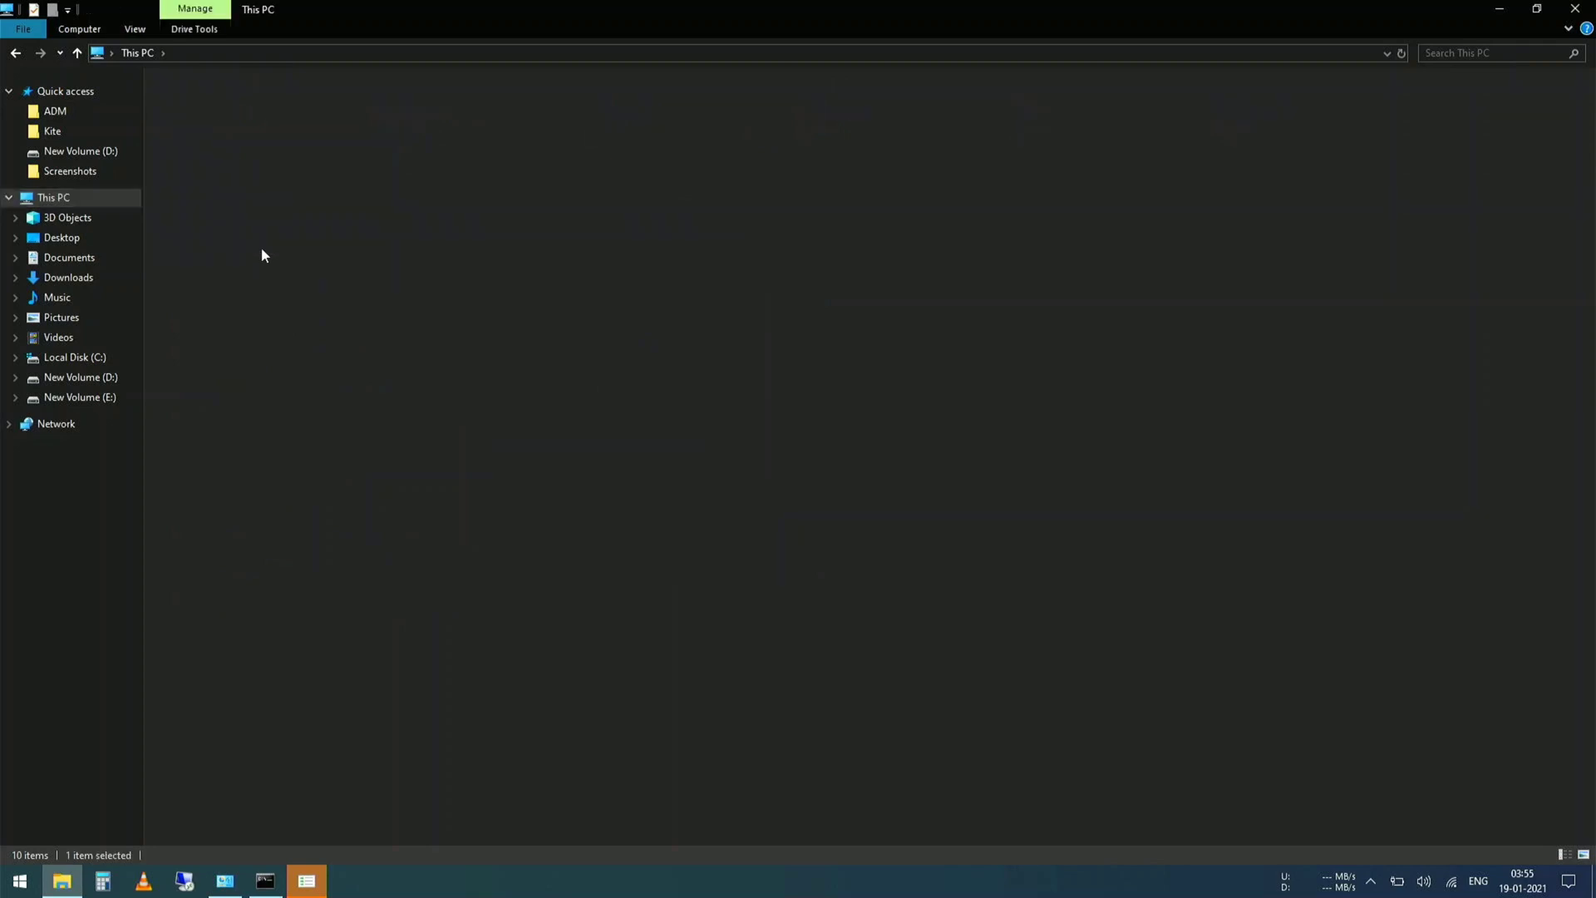
- Double-click in File Explorer to return to the restart-to-repair dialog
double_click(74, 357)
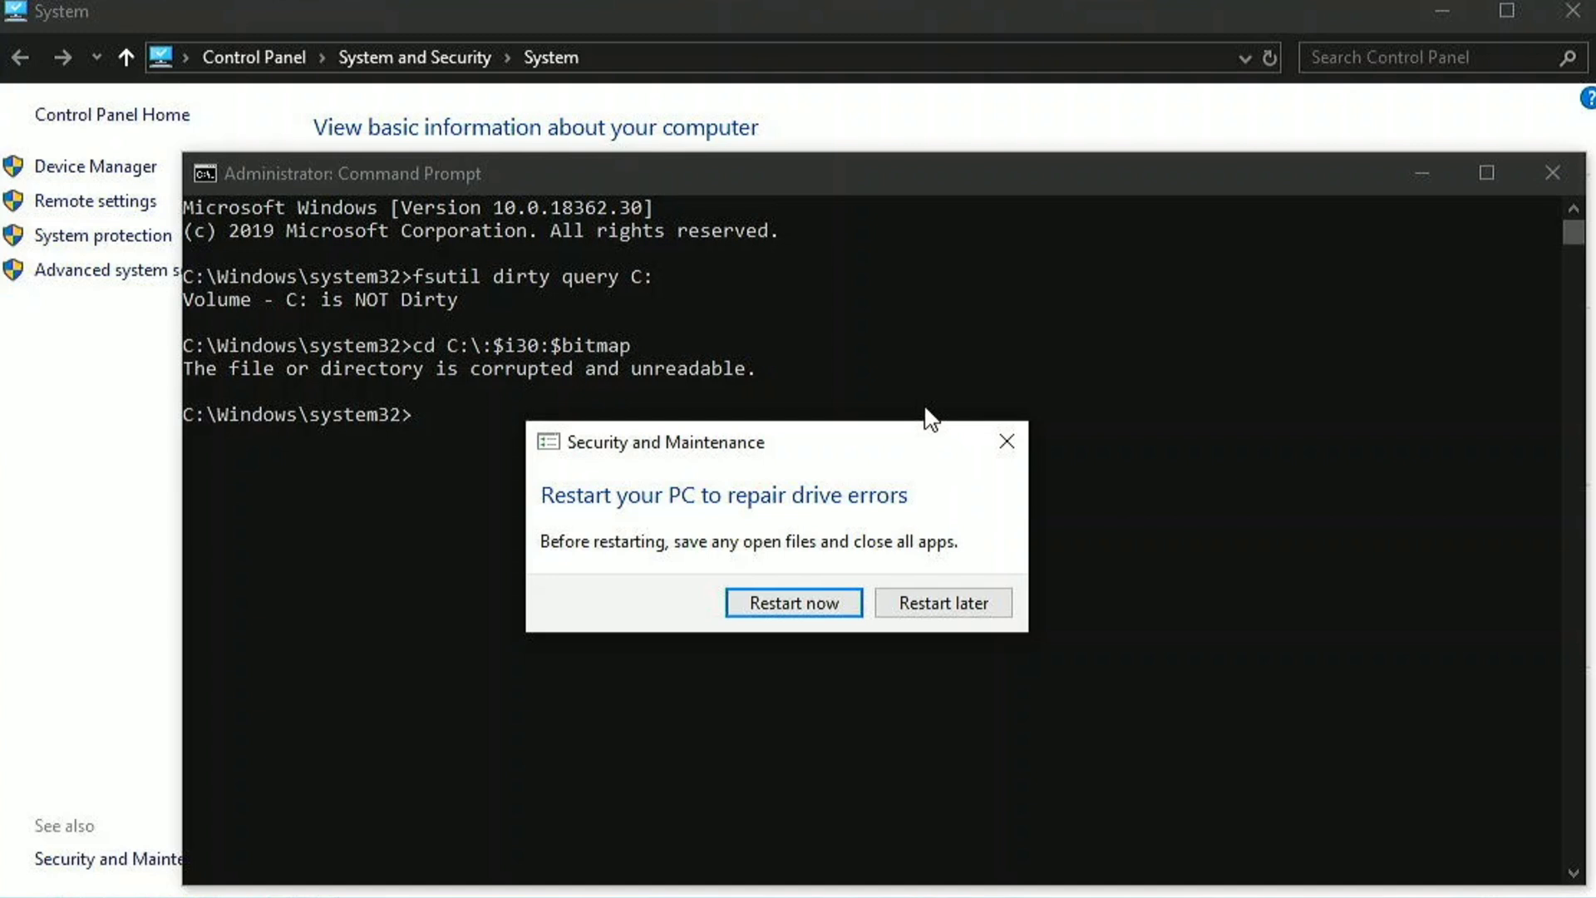
mouse_move(915, 431)
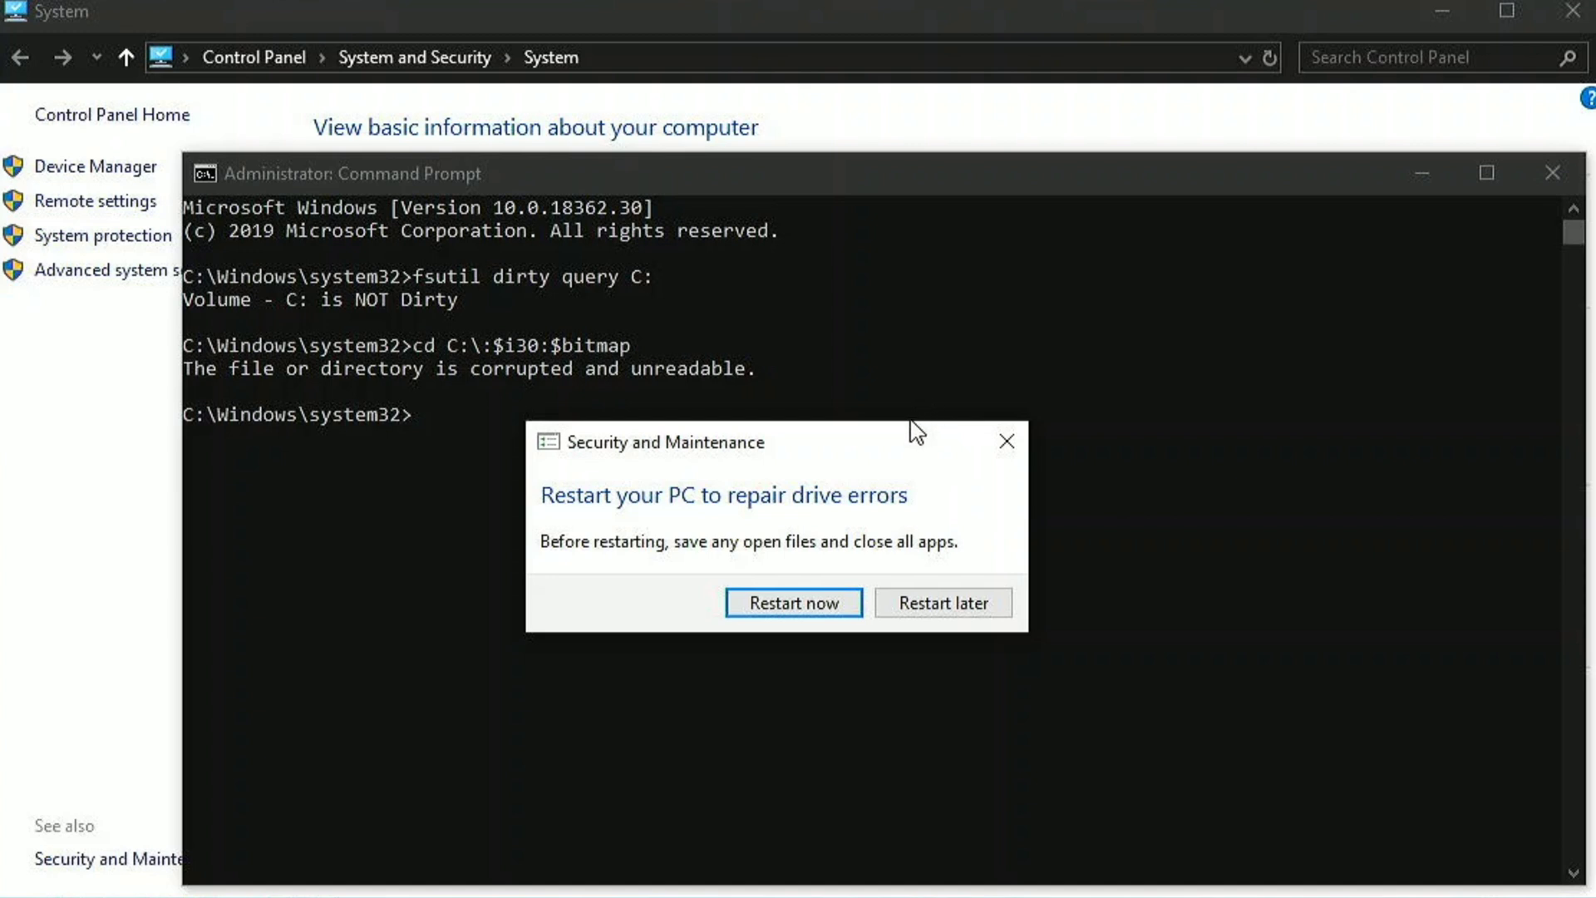
- Dismiss the restart prompt, re-run the C: command showing Dirty, then choose Restart now
click(1007, 440)
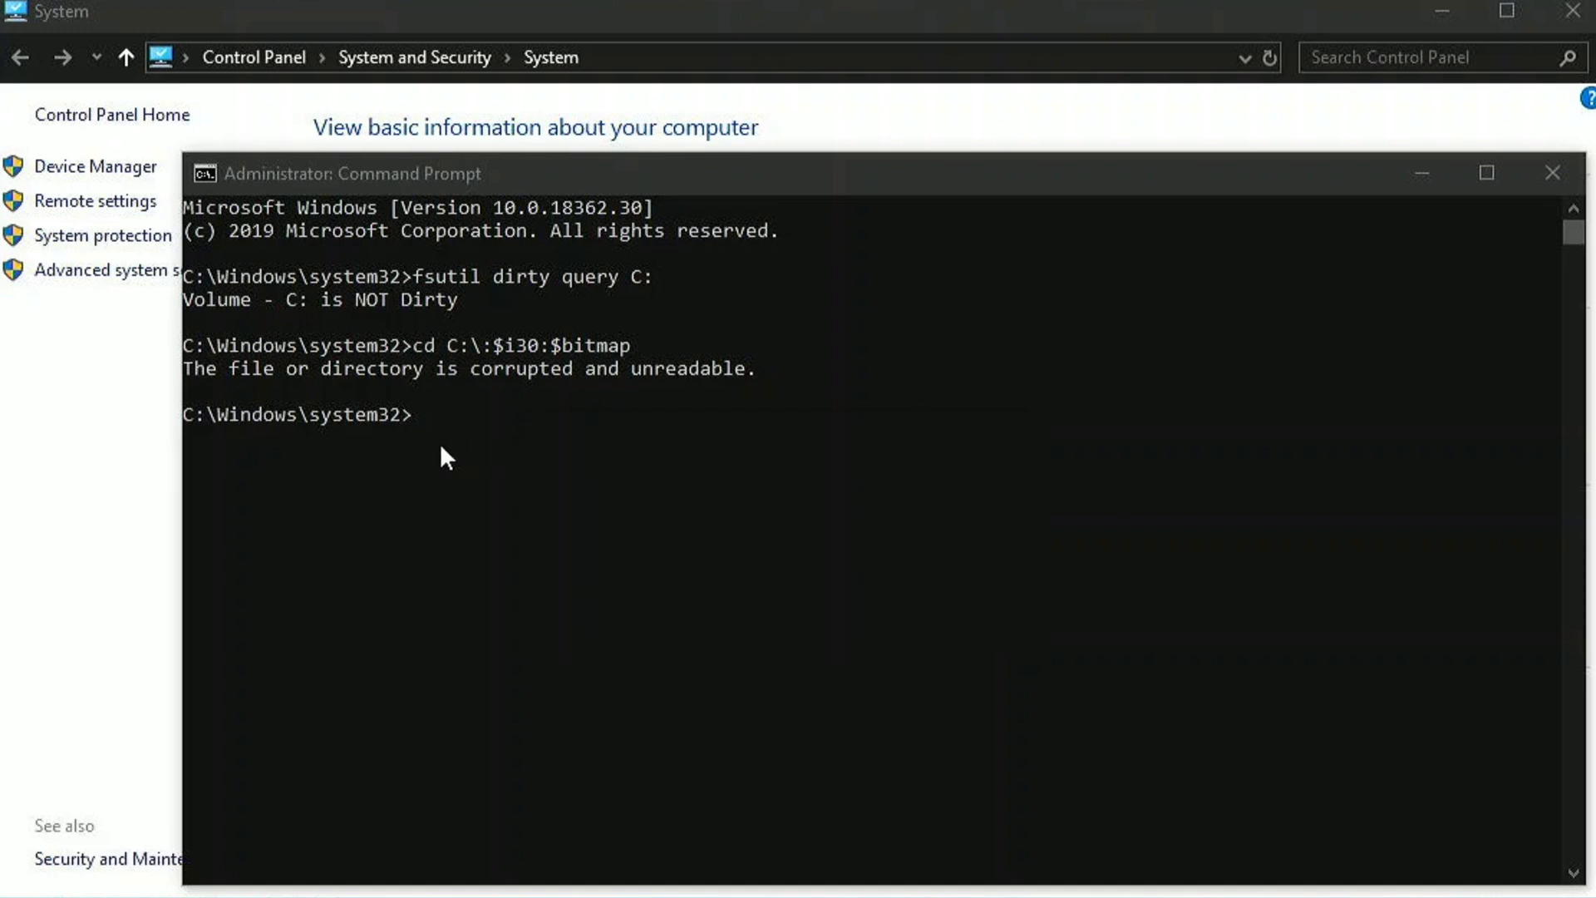
text(cd C:\:$i30:$bitmap)
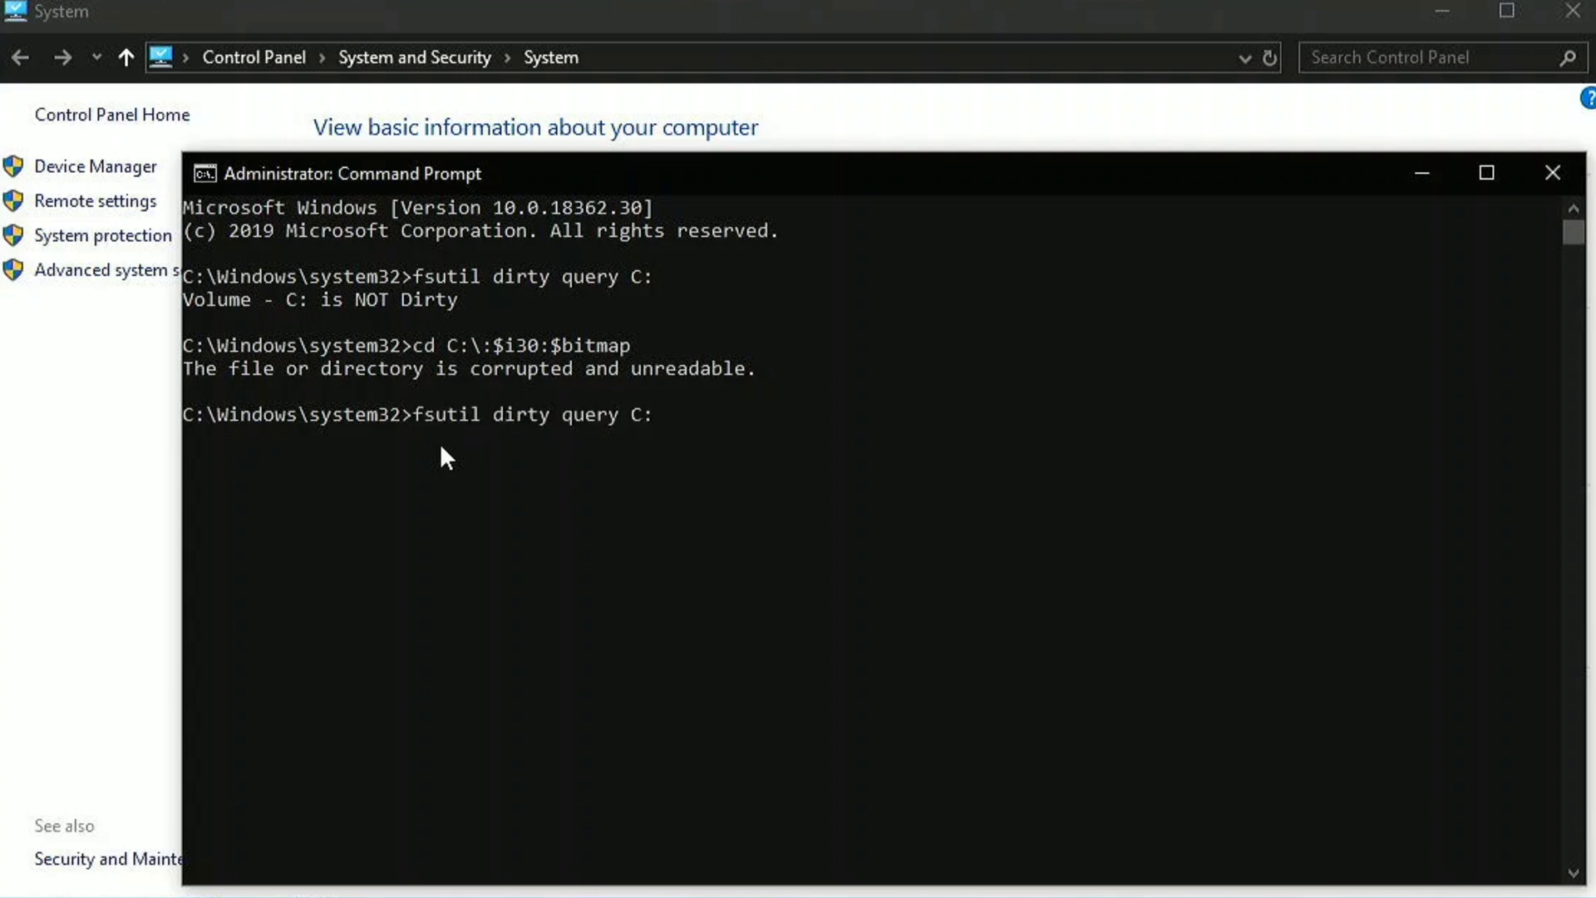
key(Enter)
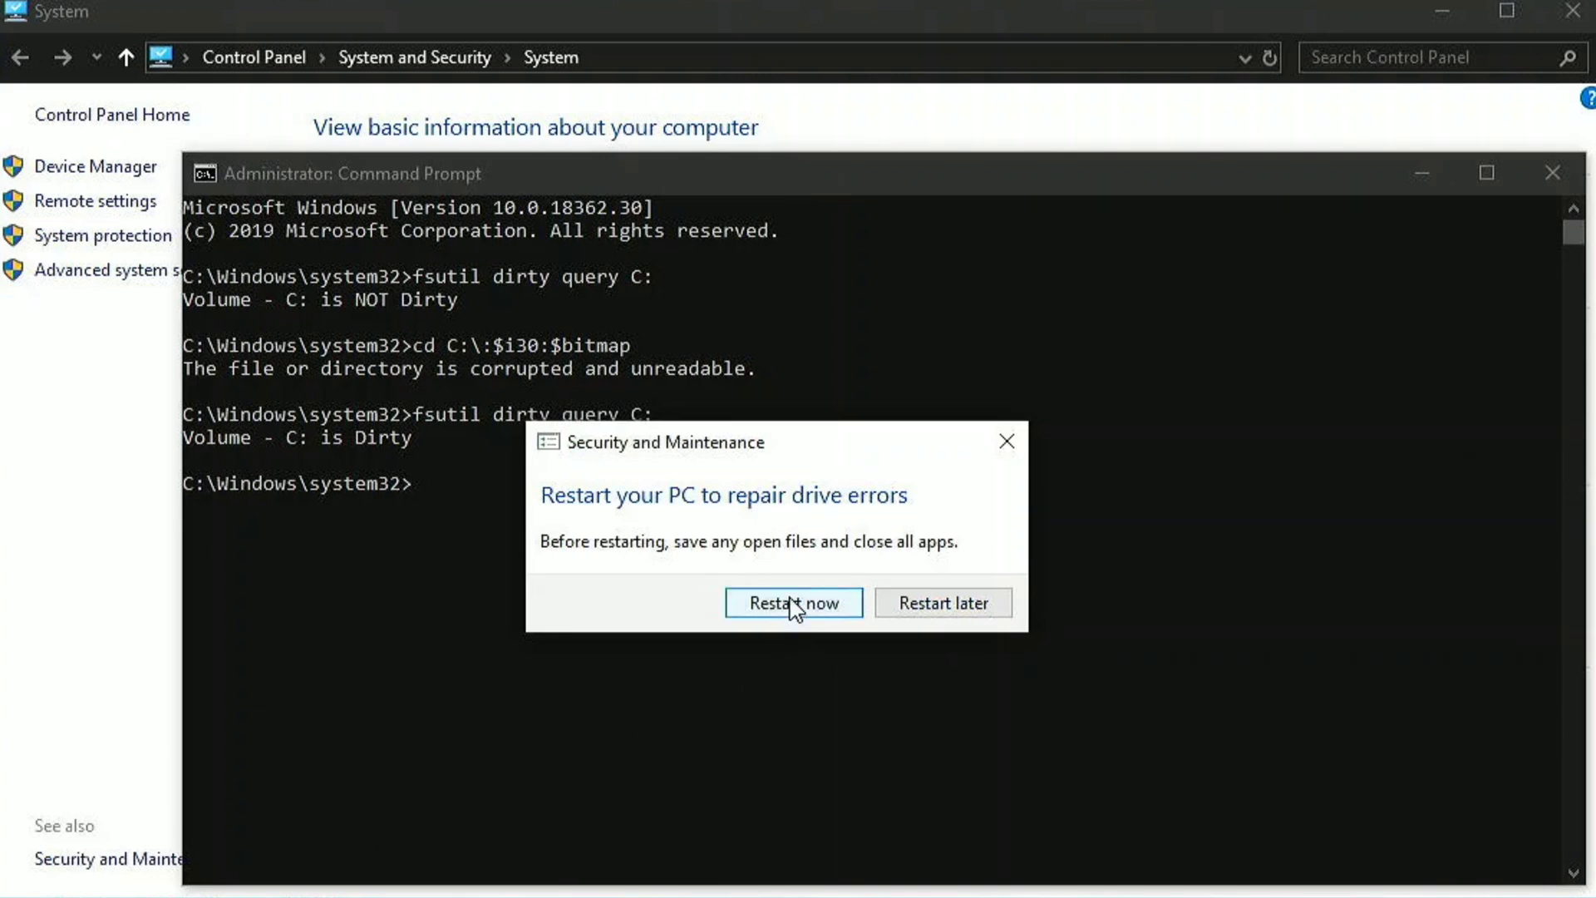
click(793, 602)
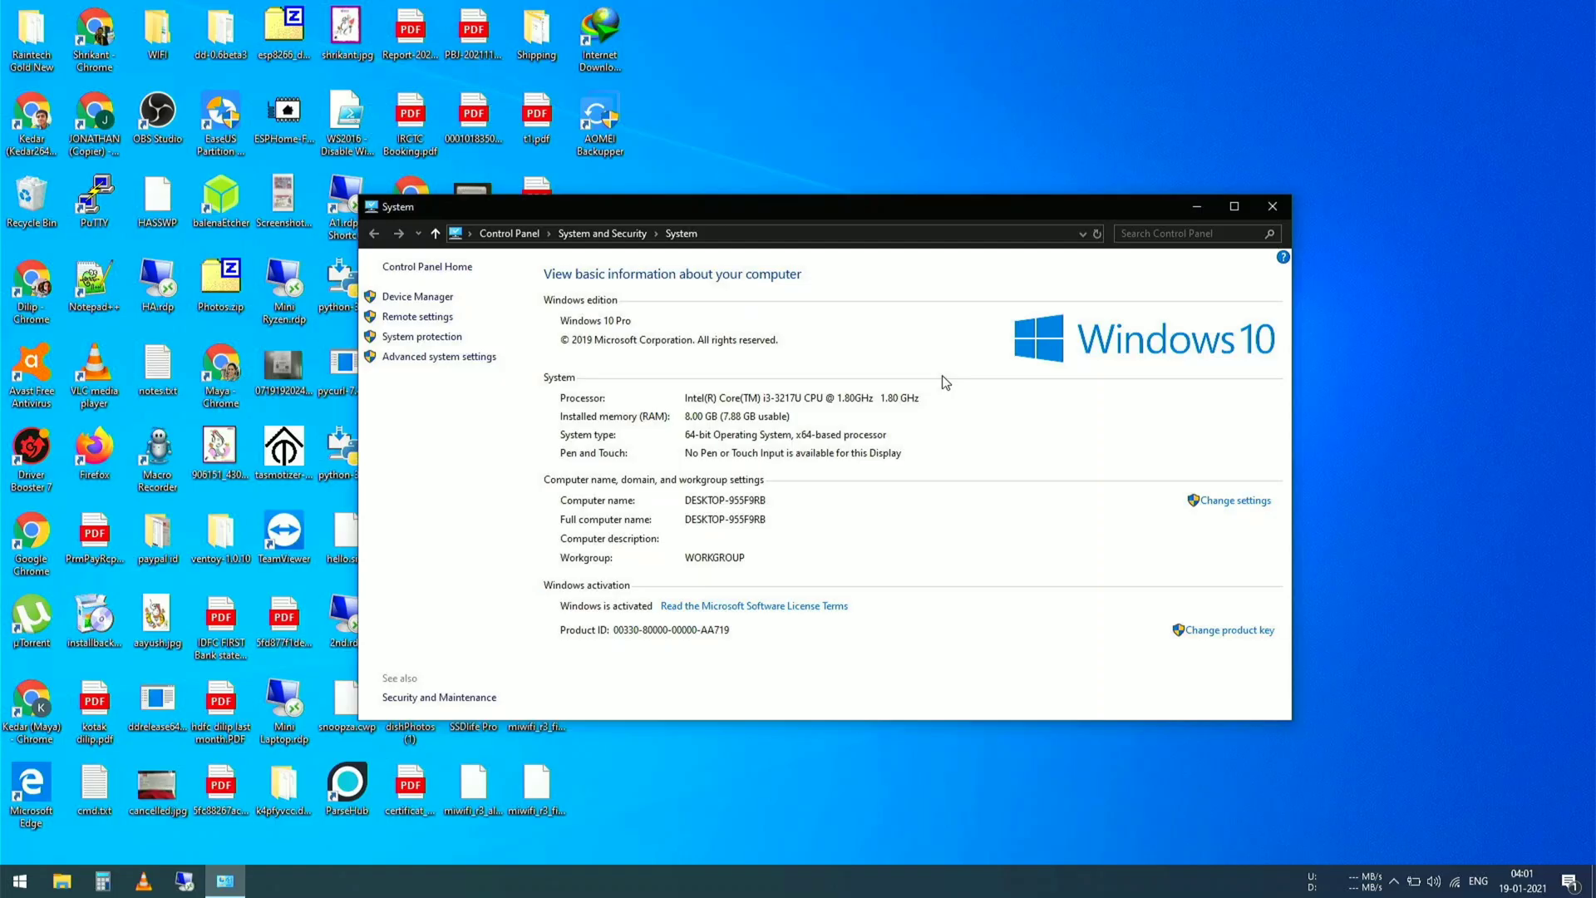
mouse_move(1240, 176)
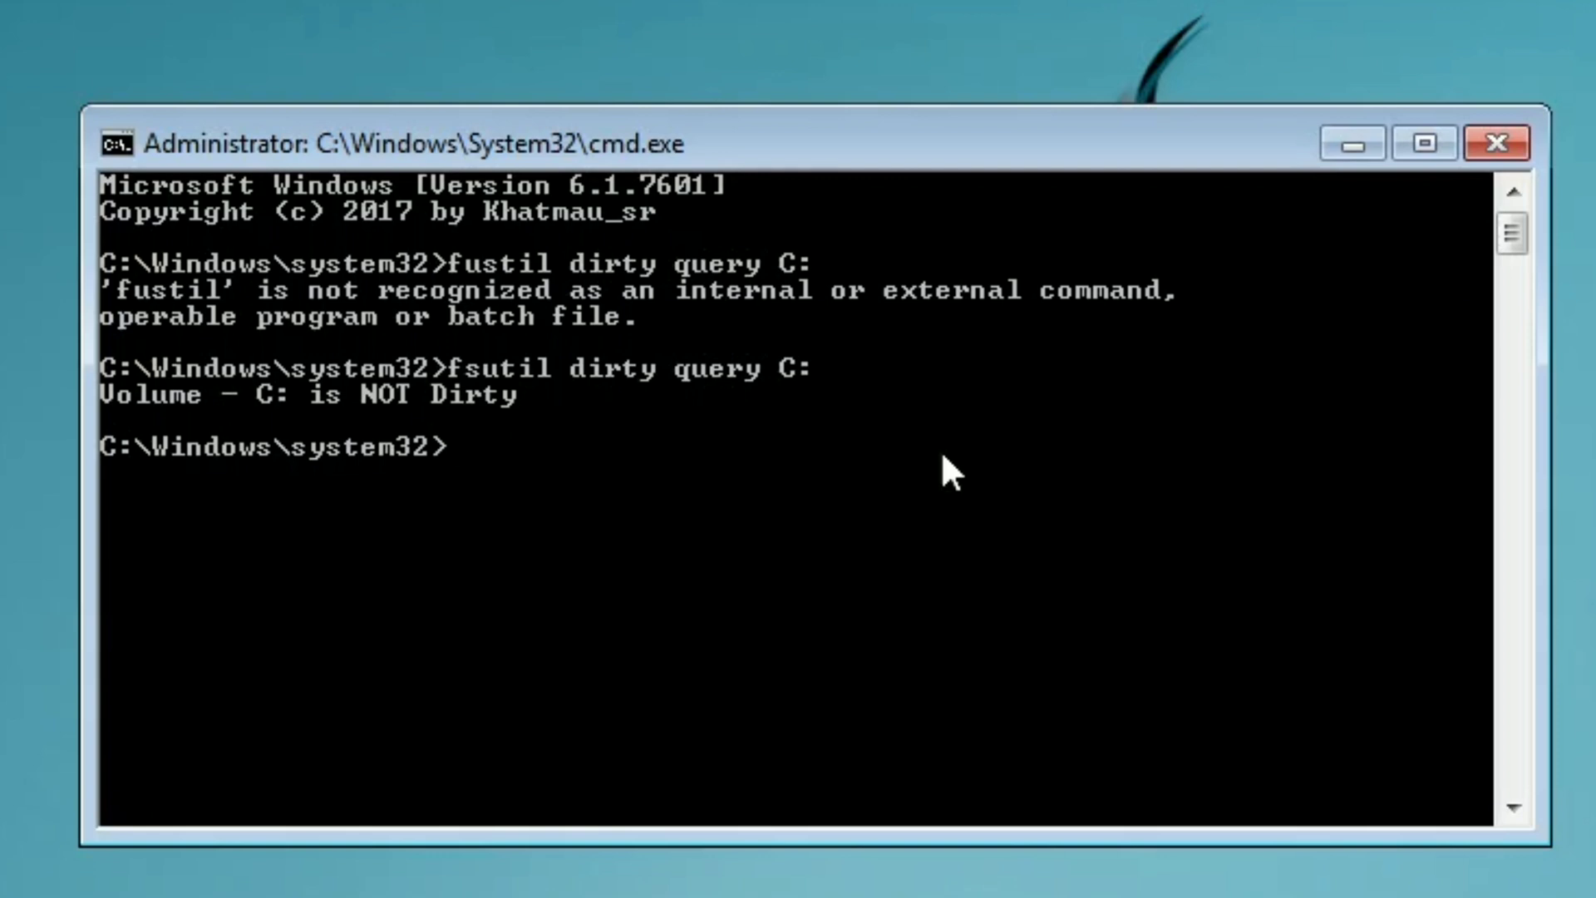
- Type cd C:\:$i30:$bitmap in the Windows 7 Command Prompt
text(cd C:\:$i30:$bitmap)
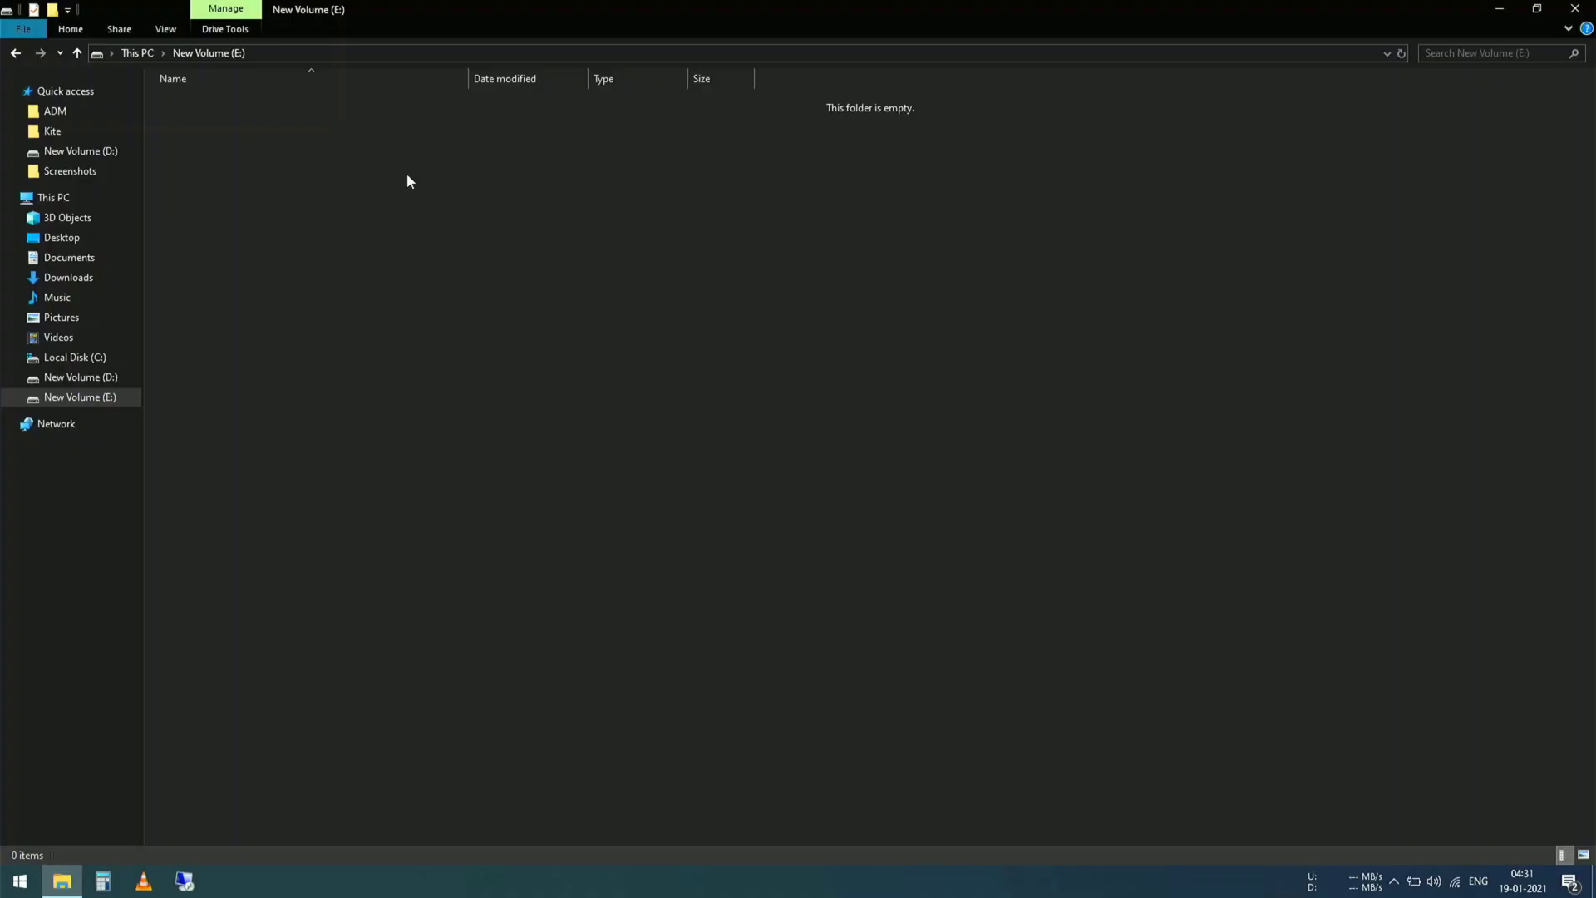
mouse_move(442, 321)
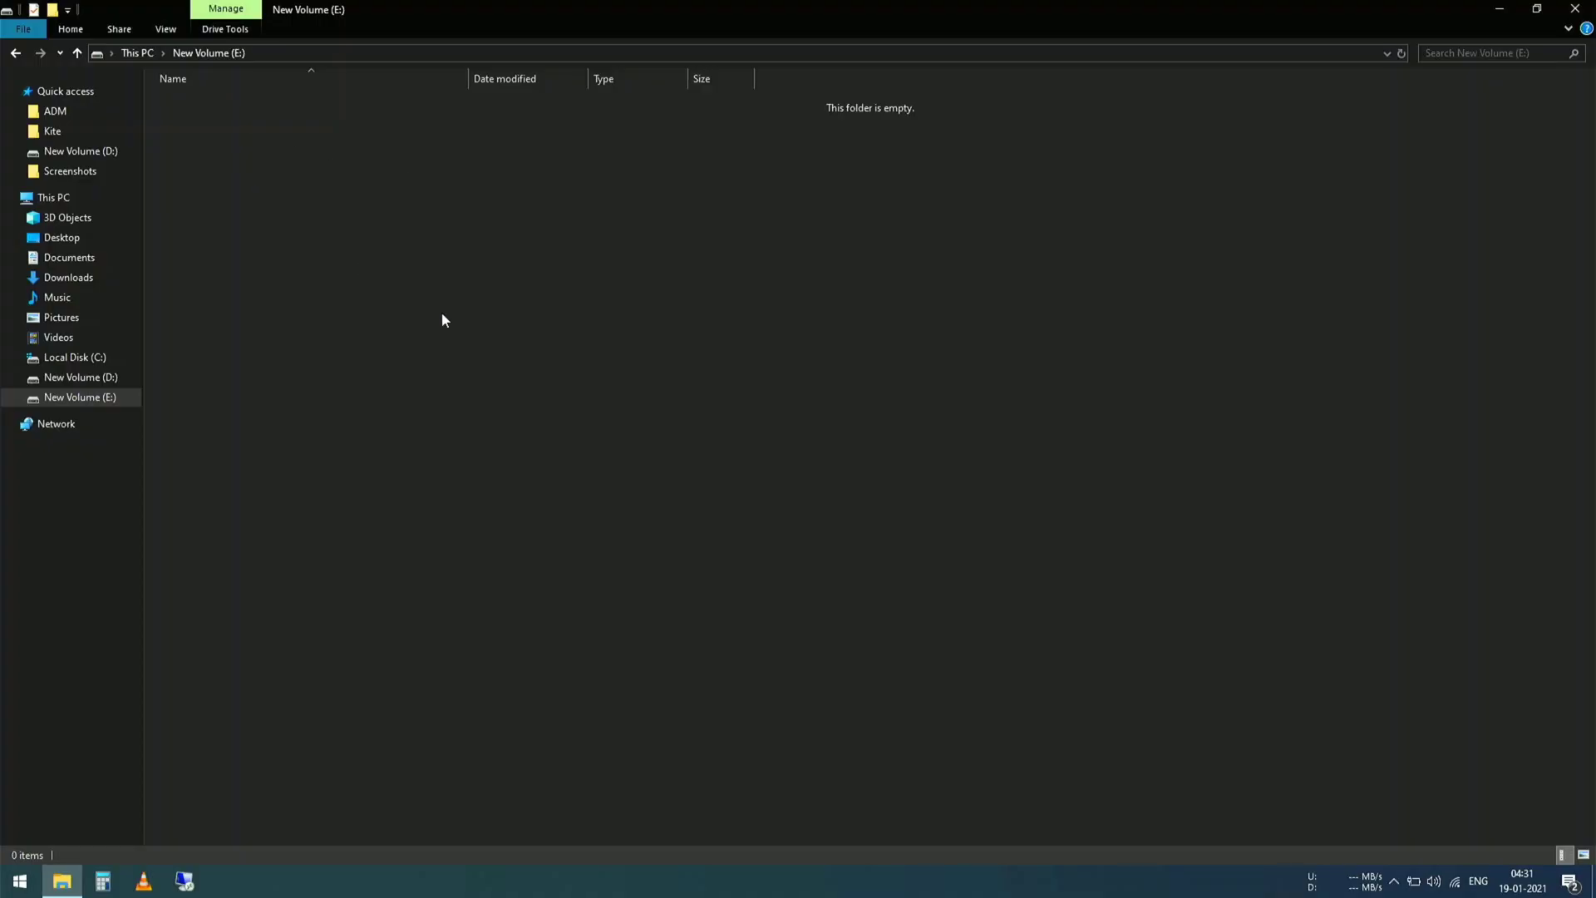
- Create a New > Shortcut on drive E: targeting C:\:$i30:$bitmap
right_click(441, 319)
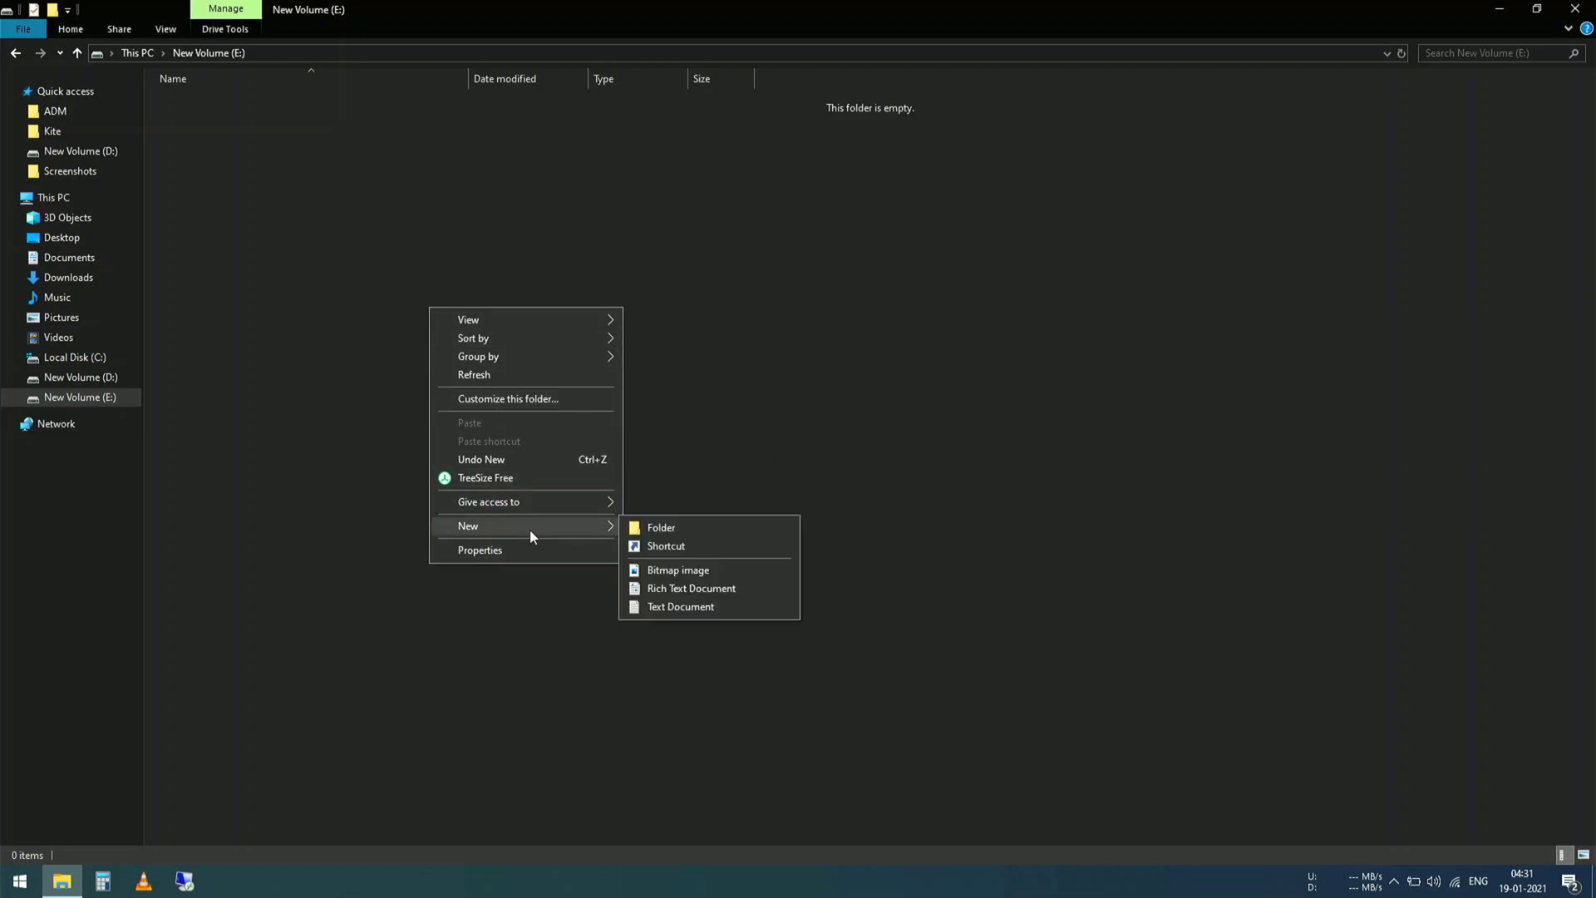
mouse_move(666, 546)
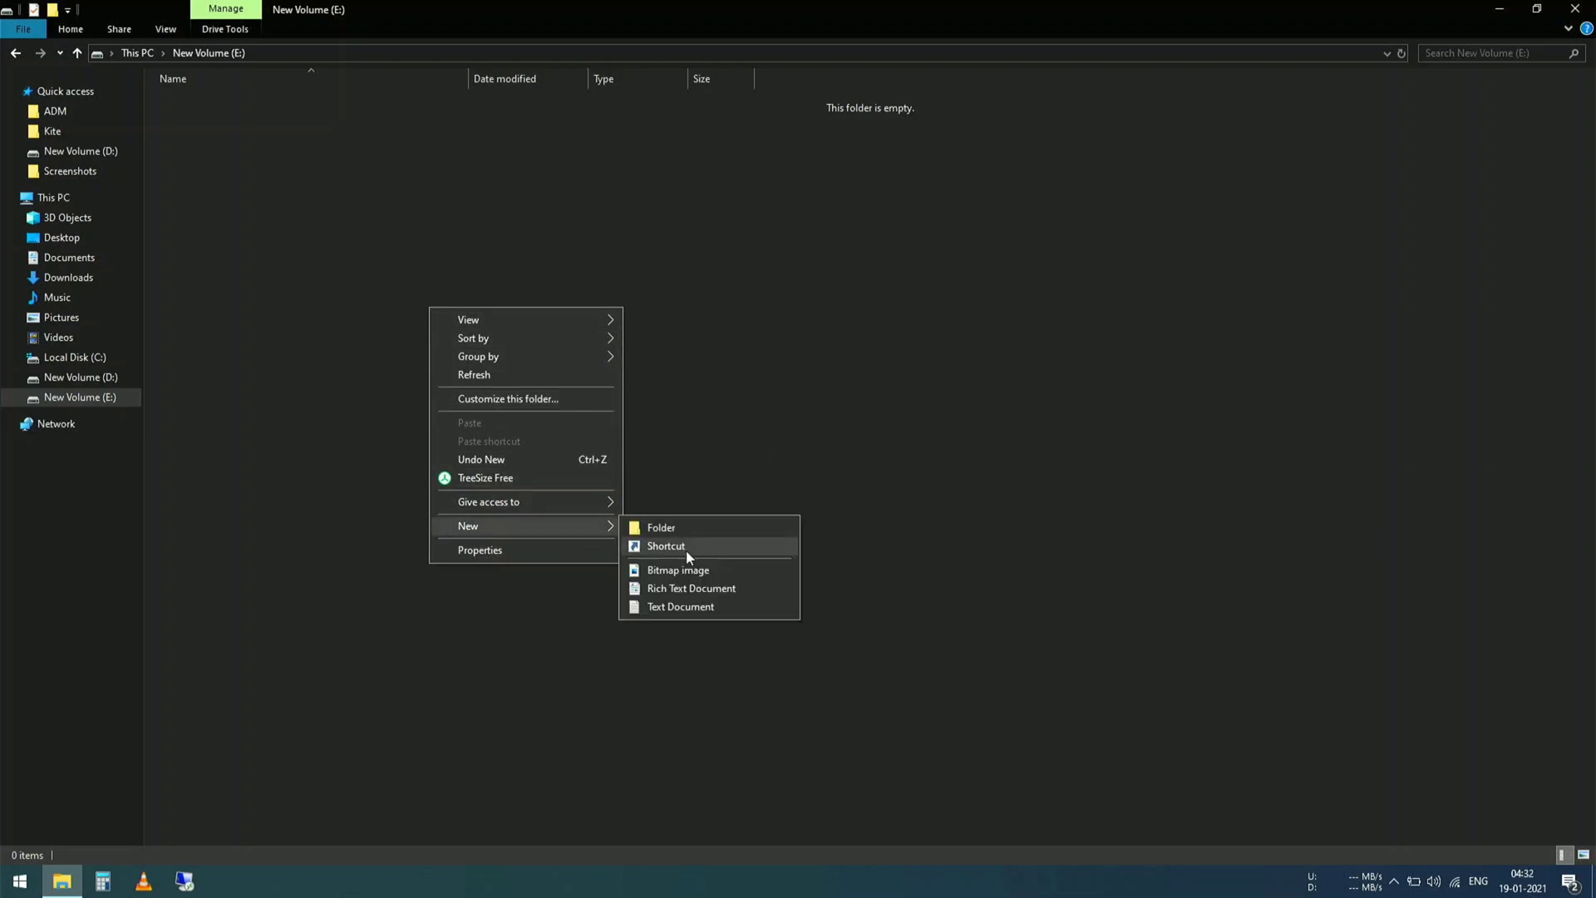
click(666, 546)
text(C:\:$i30:$bitmap)
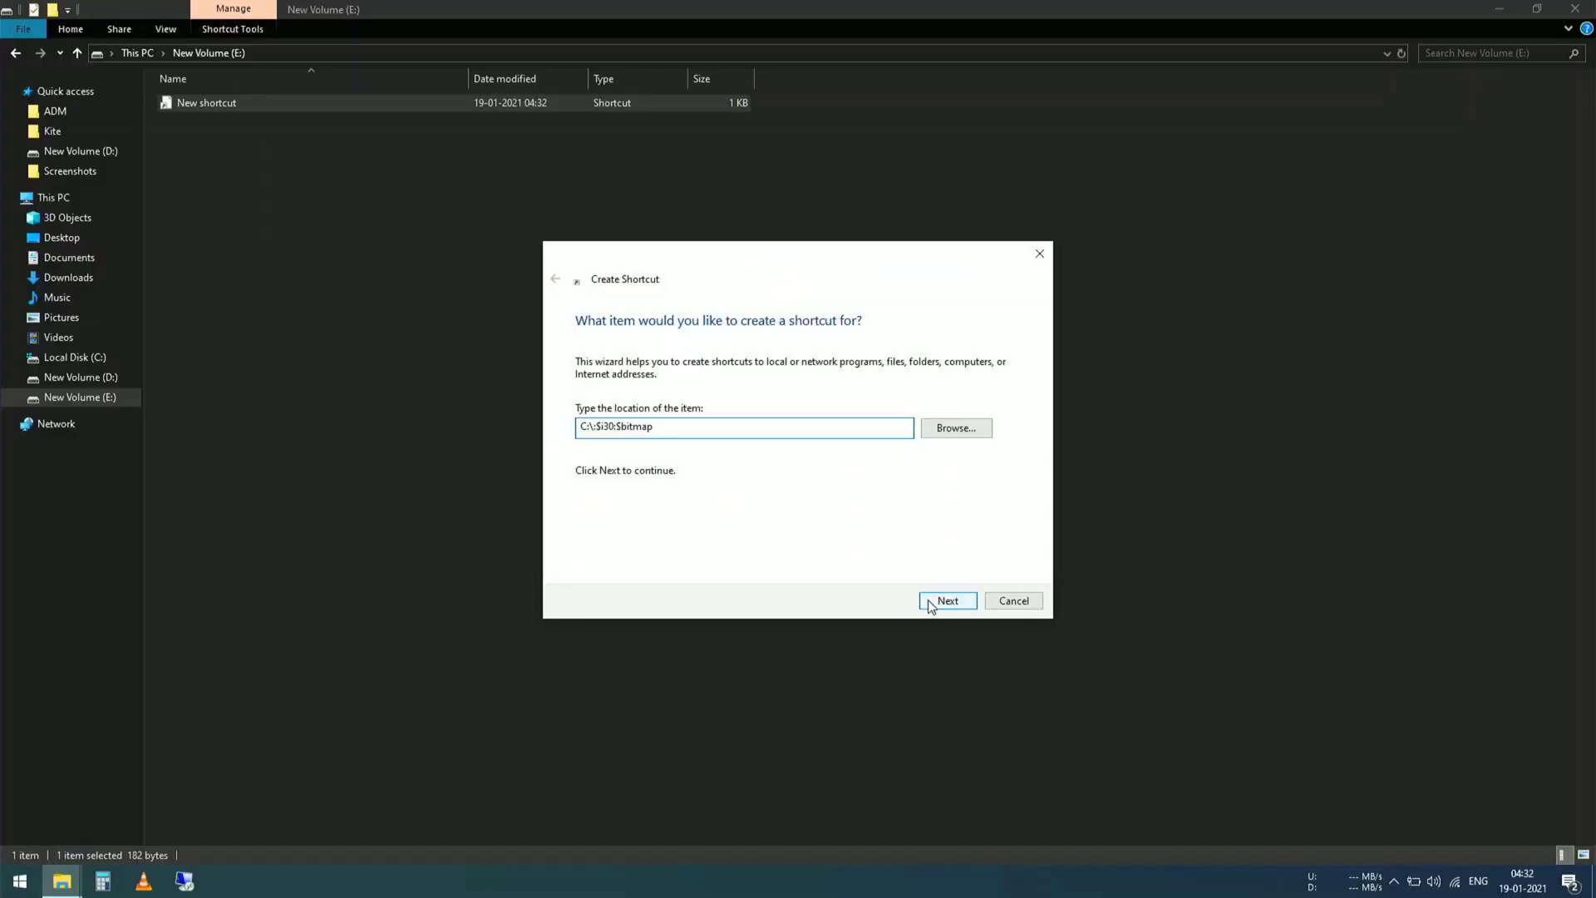
click(946, 600)
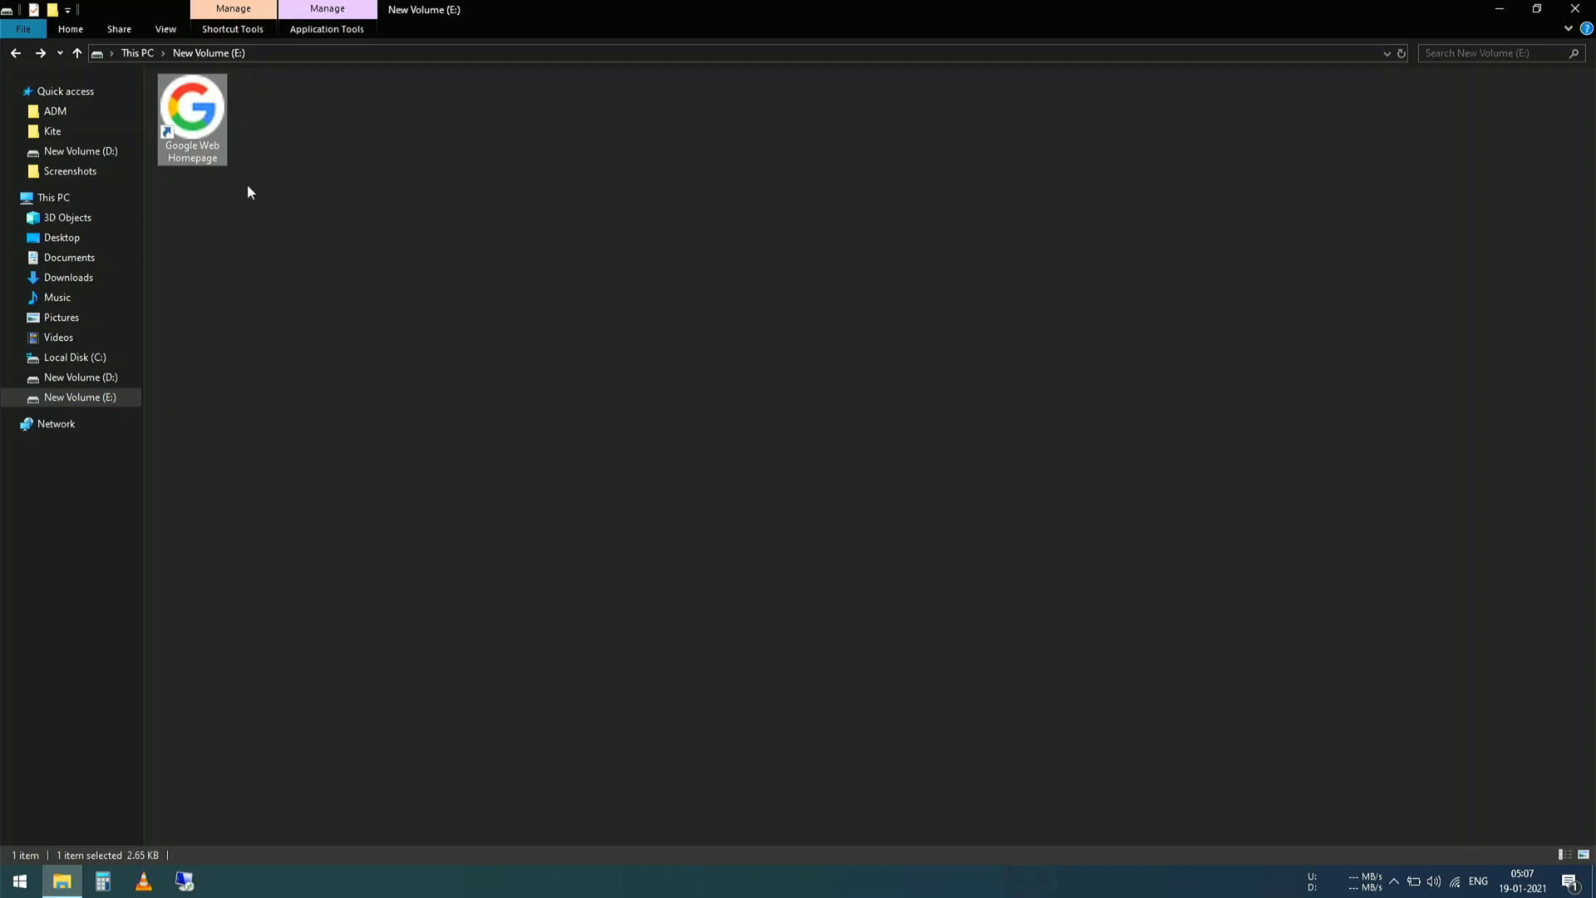
- Open the Google Web Homepage shortcut's Properties and its Change Icon dialog
right_click(191, 105)
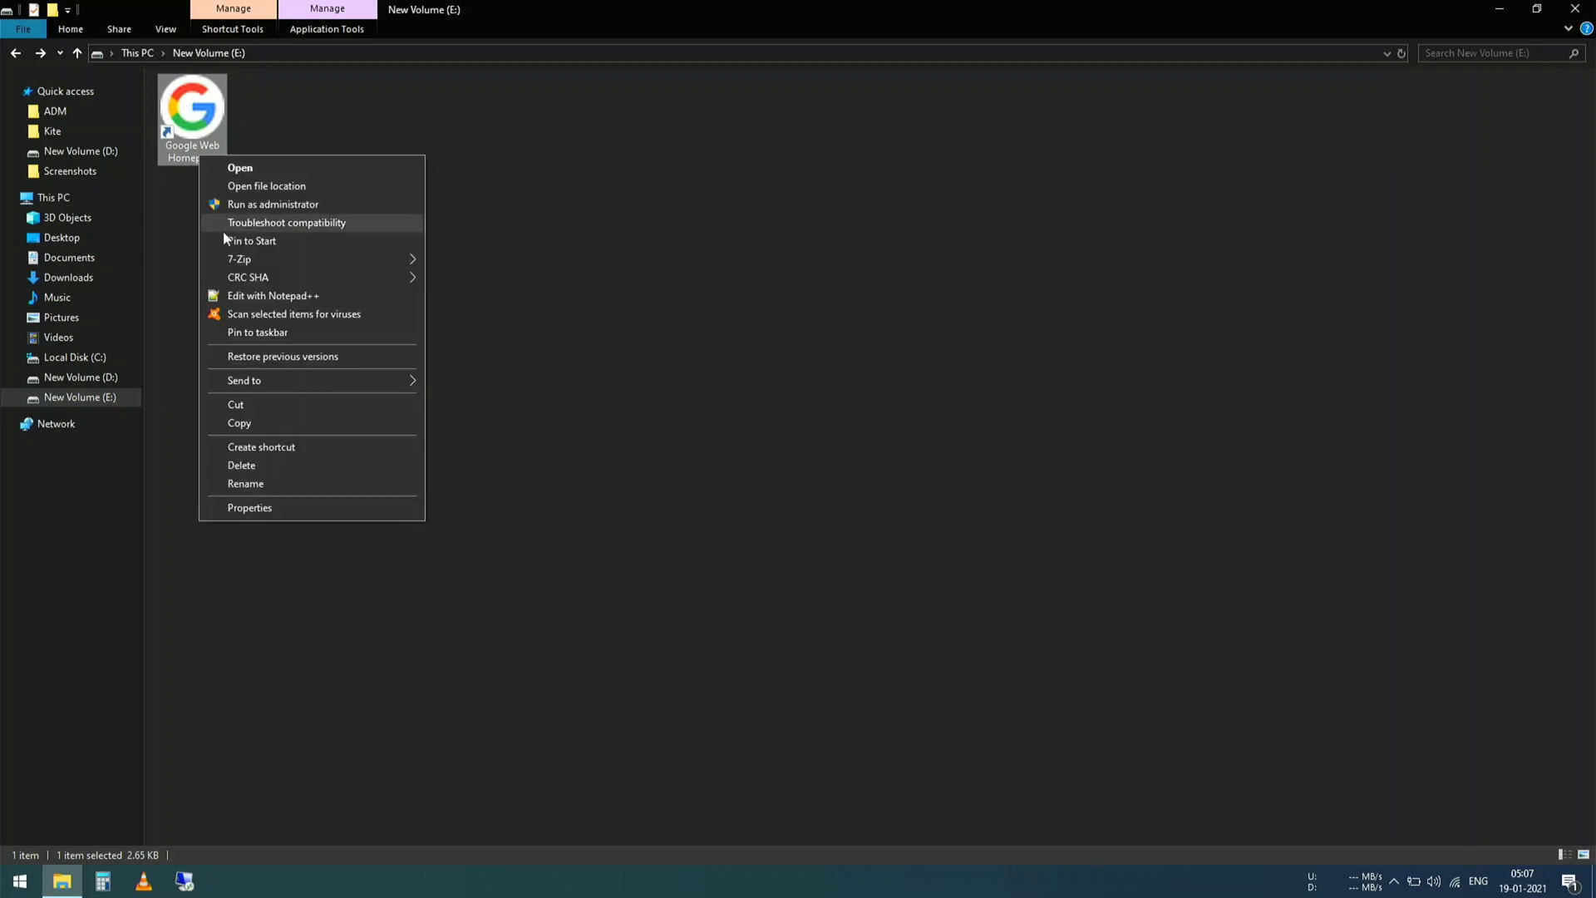
click(249, 507)
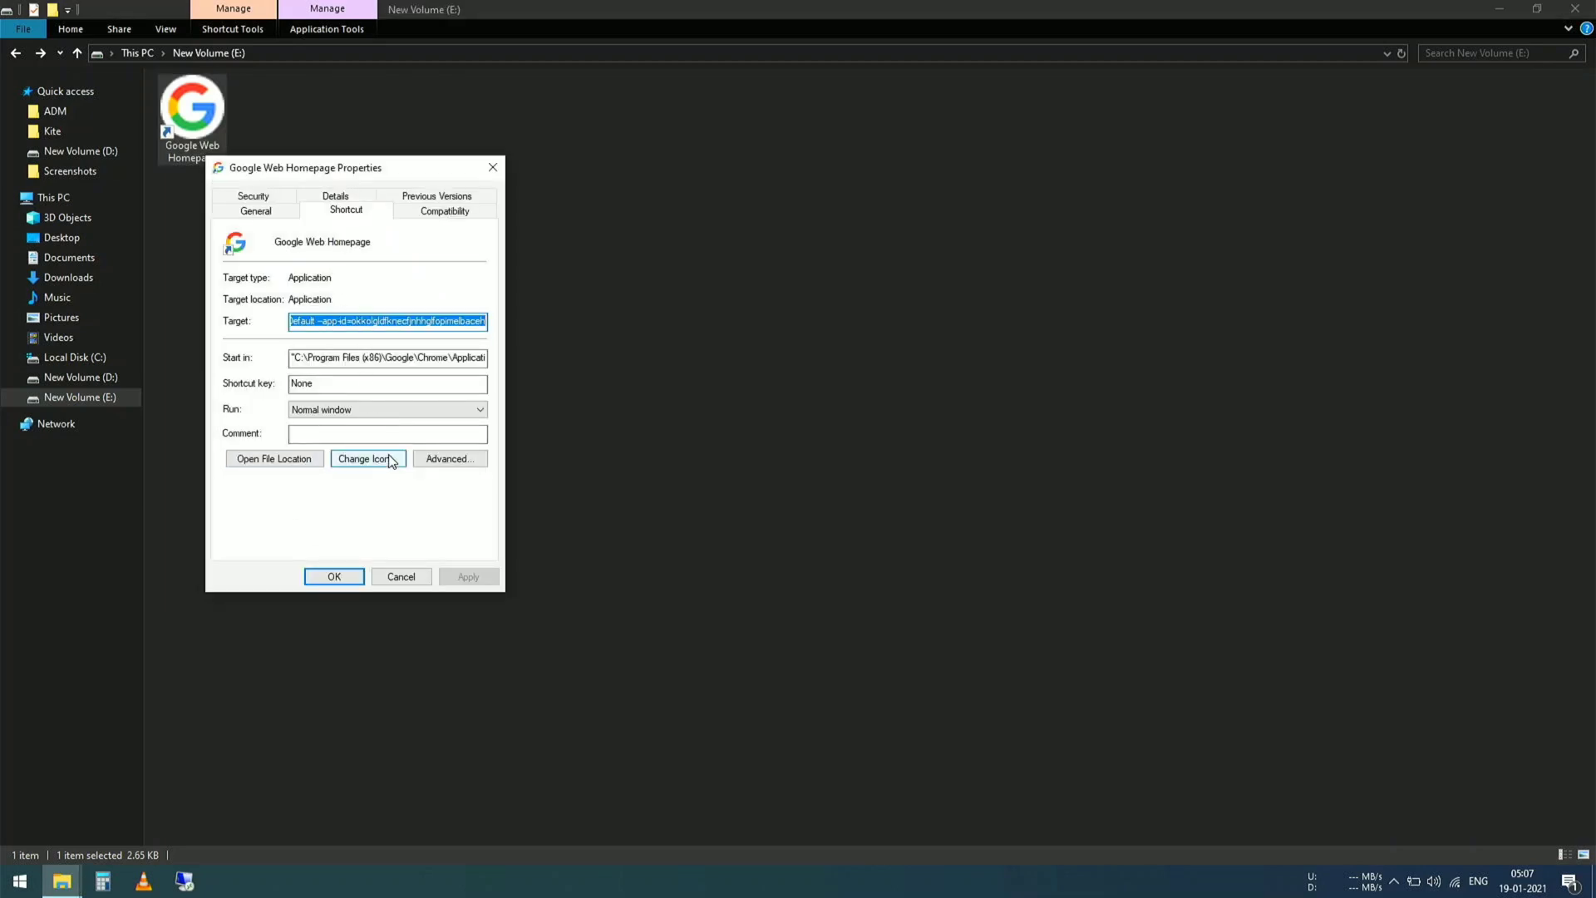
click(367, 458)
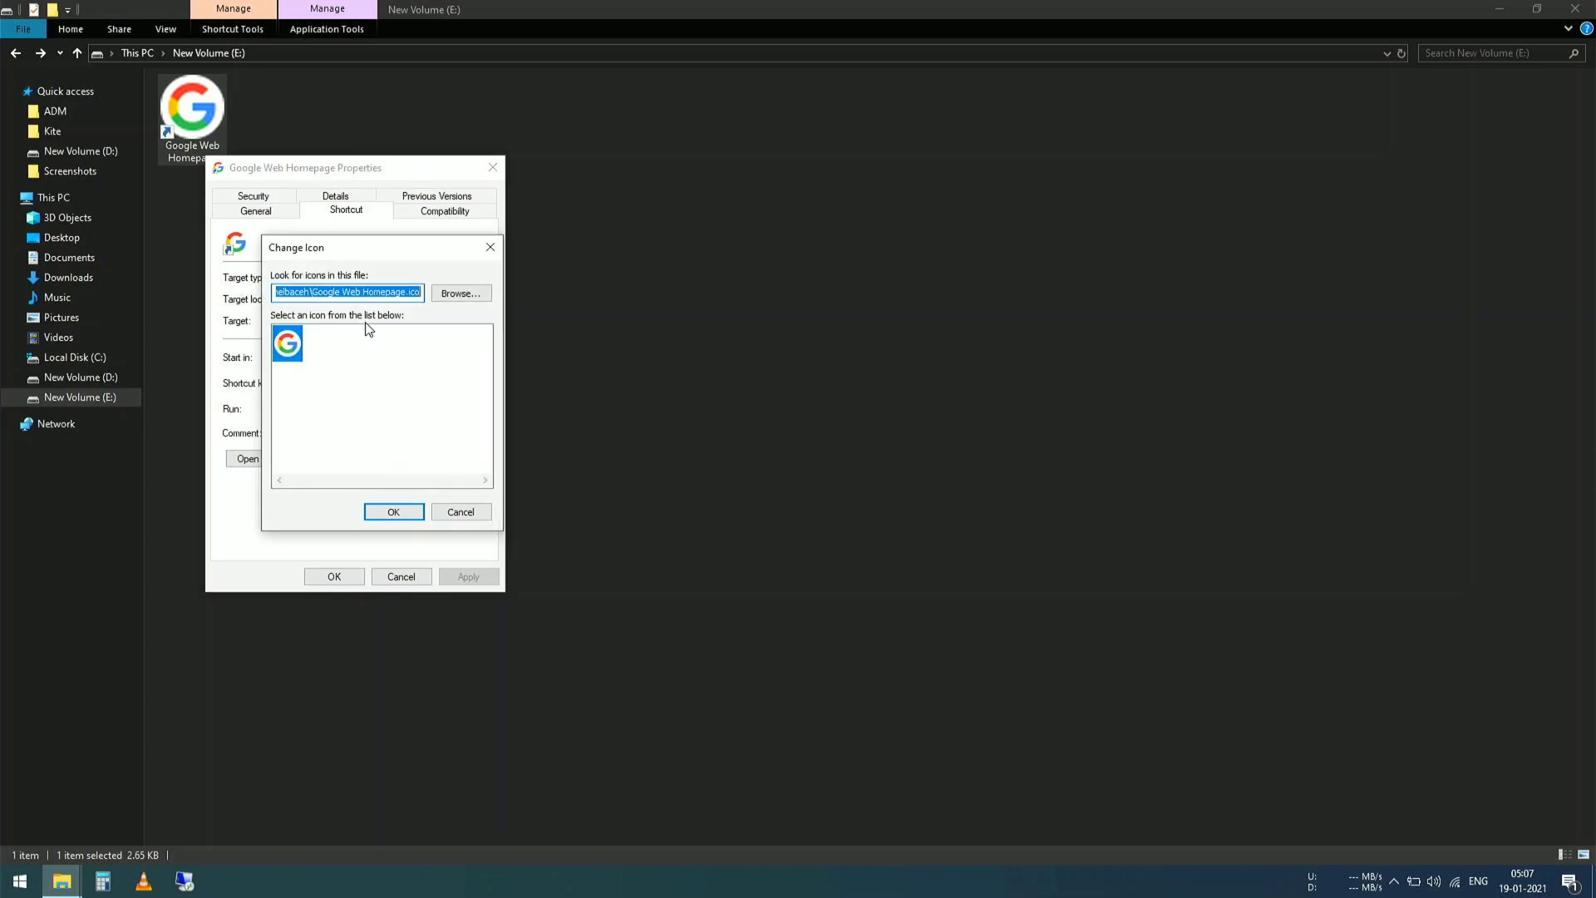
- Enter C:\:$i30:$bitmap as the icon file, load it, and dismiss the file-not-found error
text(C:\)
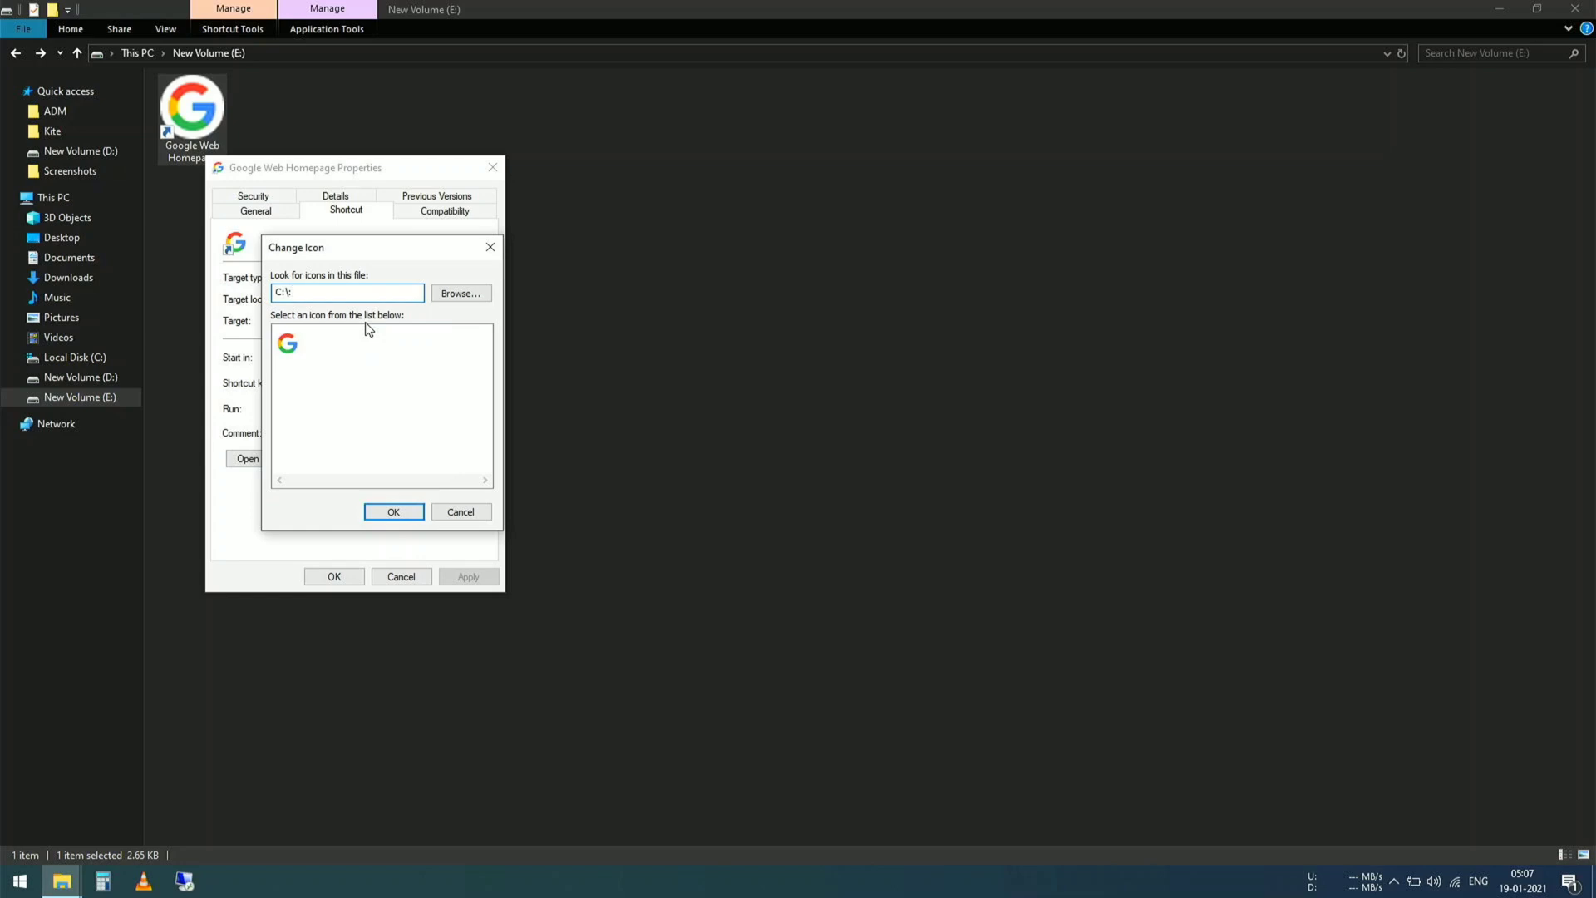
text($)
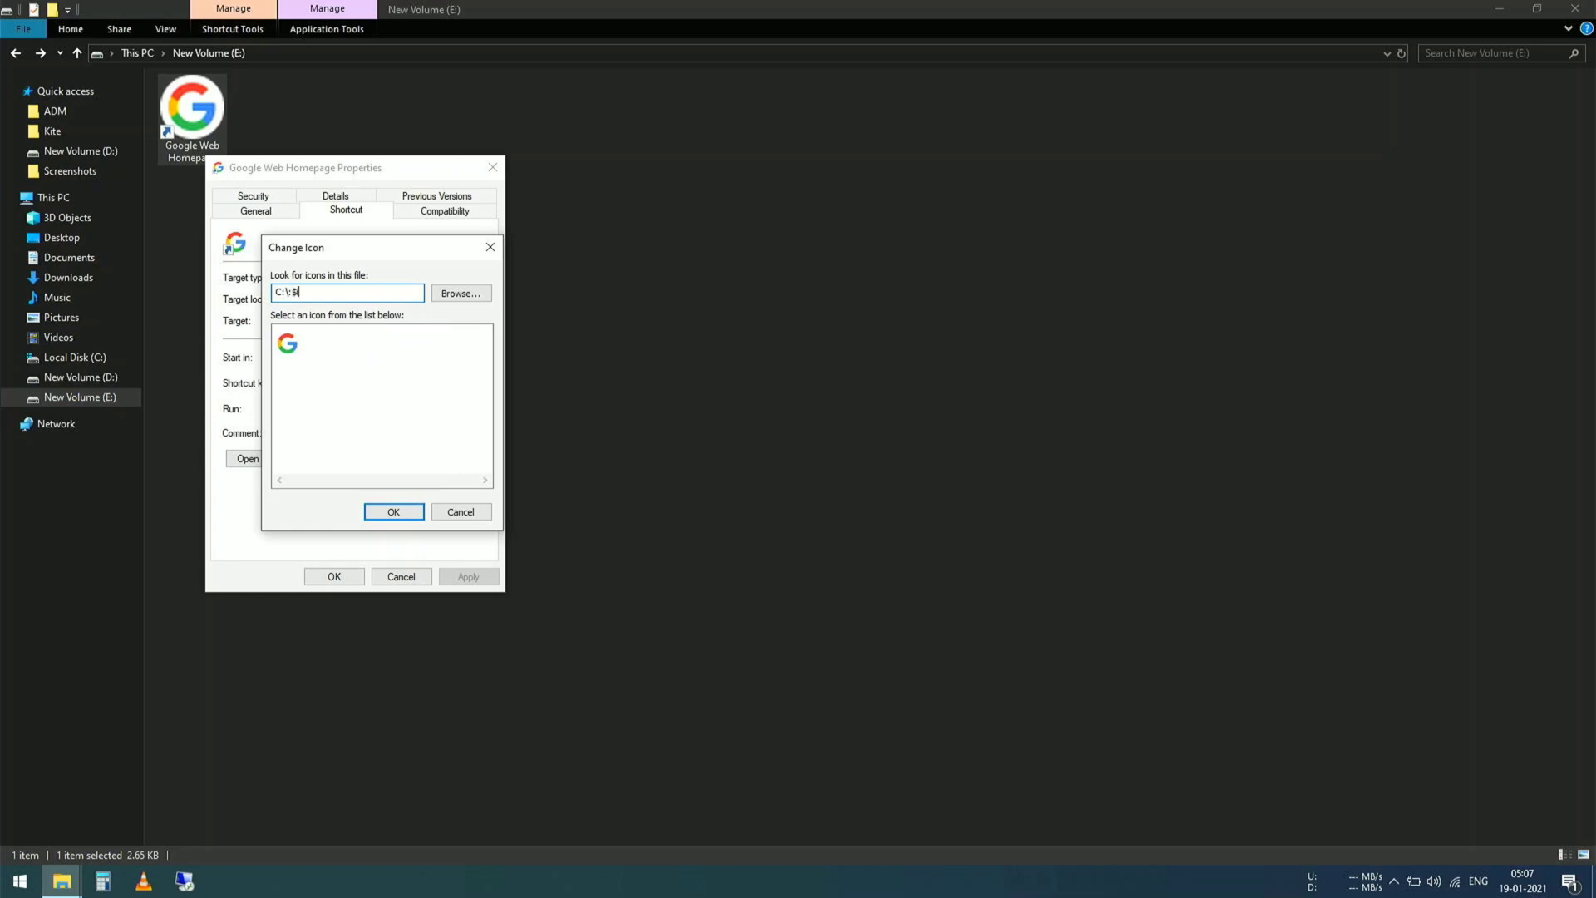
text(30)
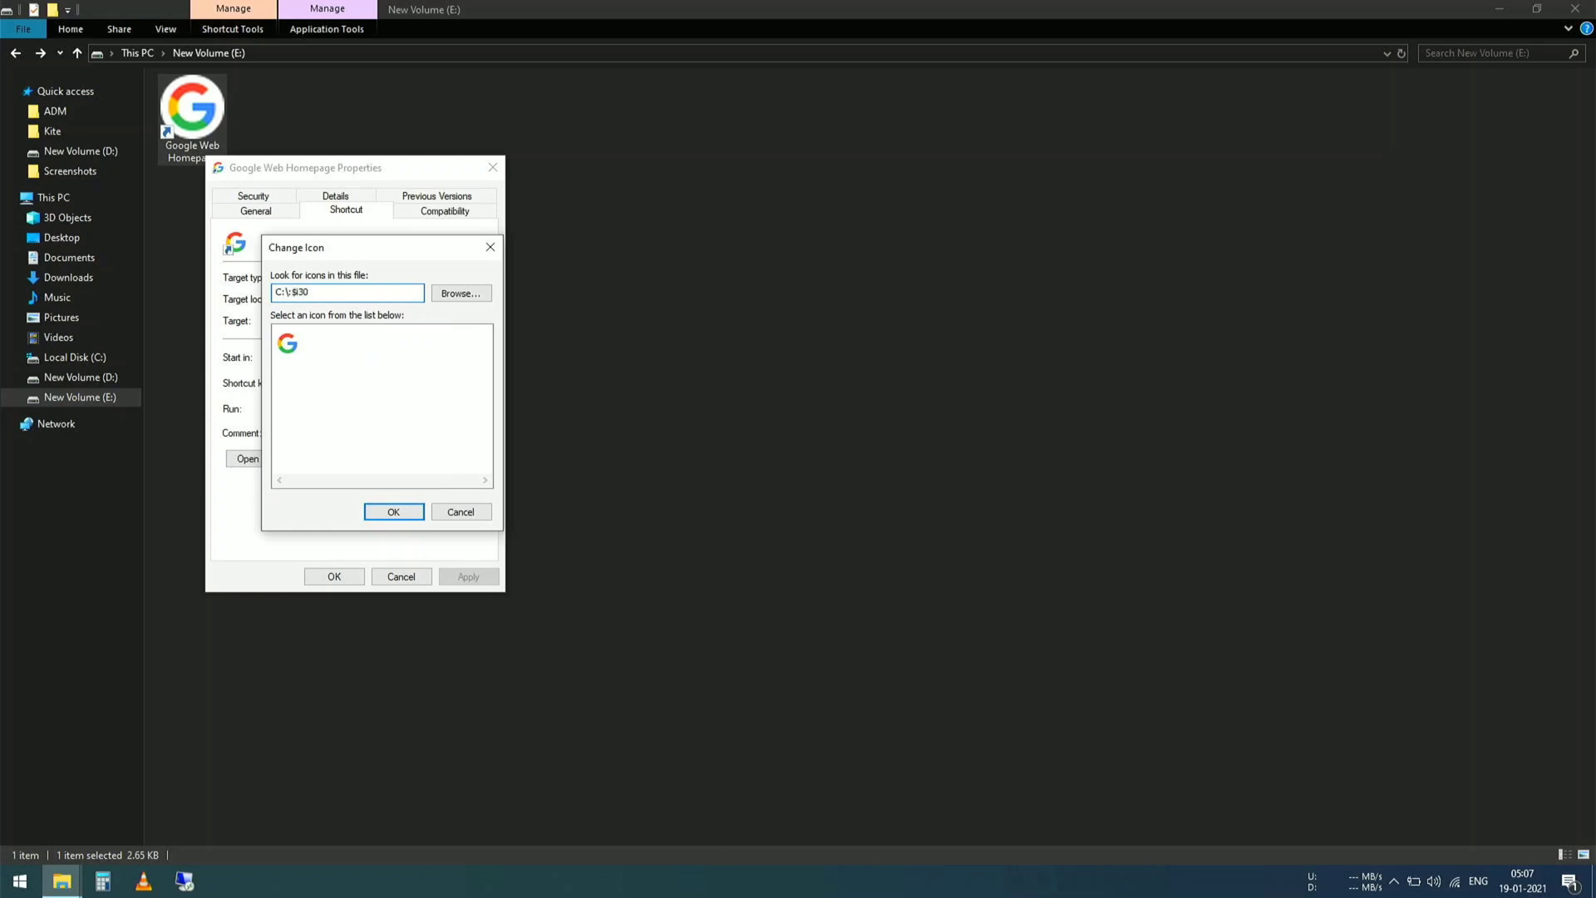
text(:)
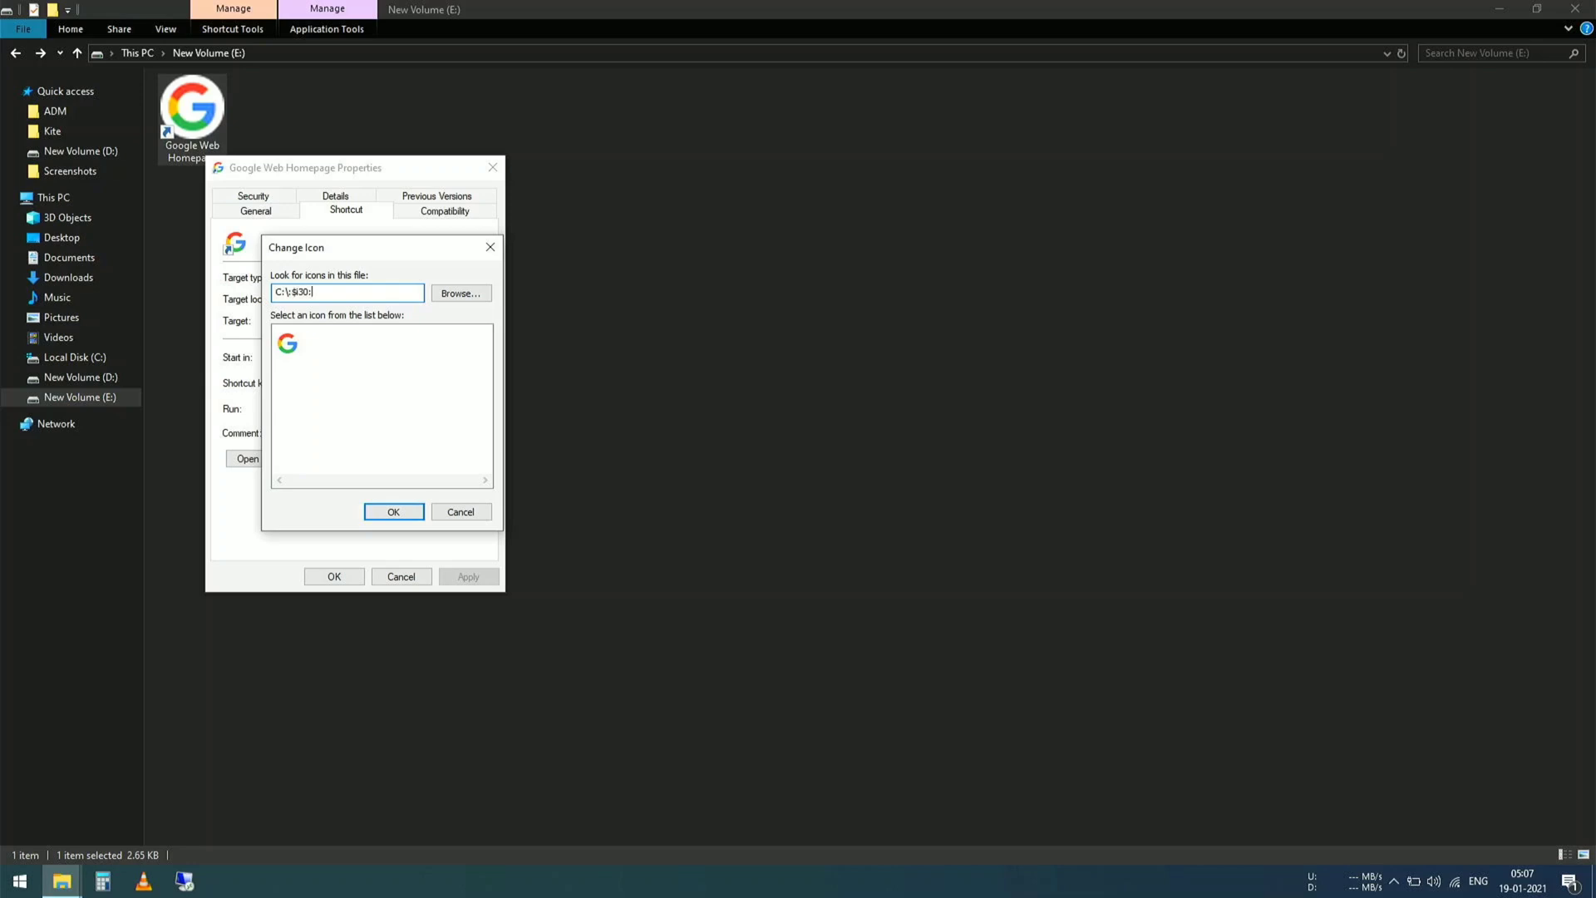
text($bitma)
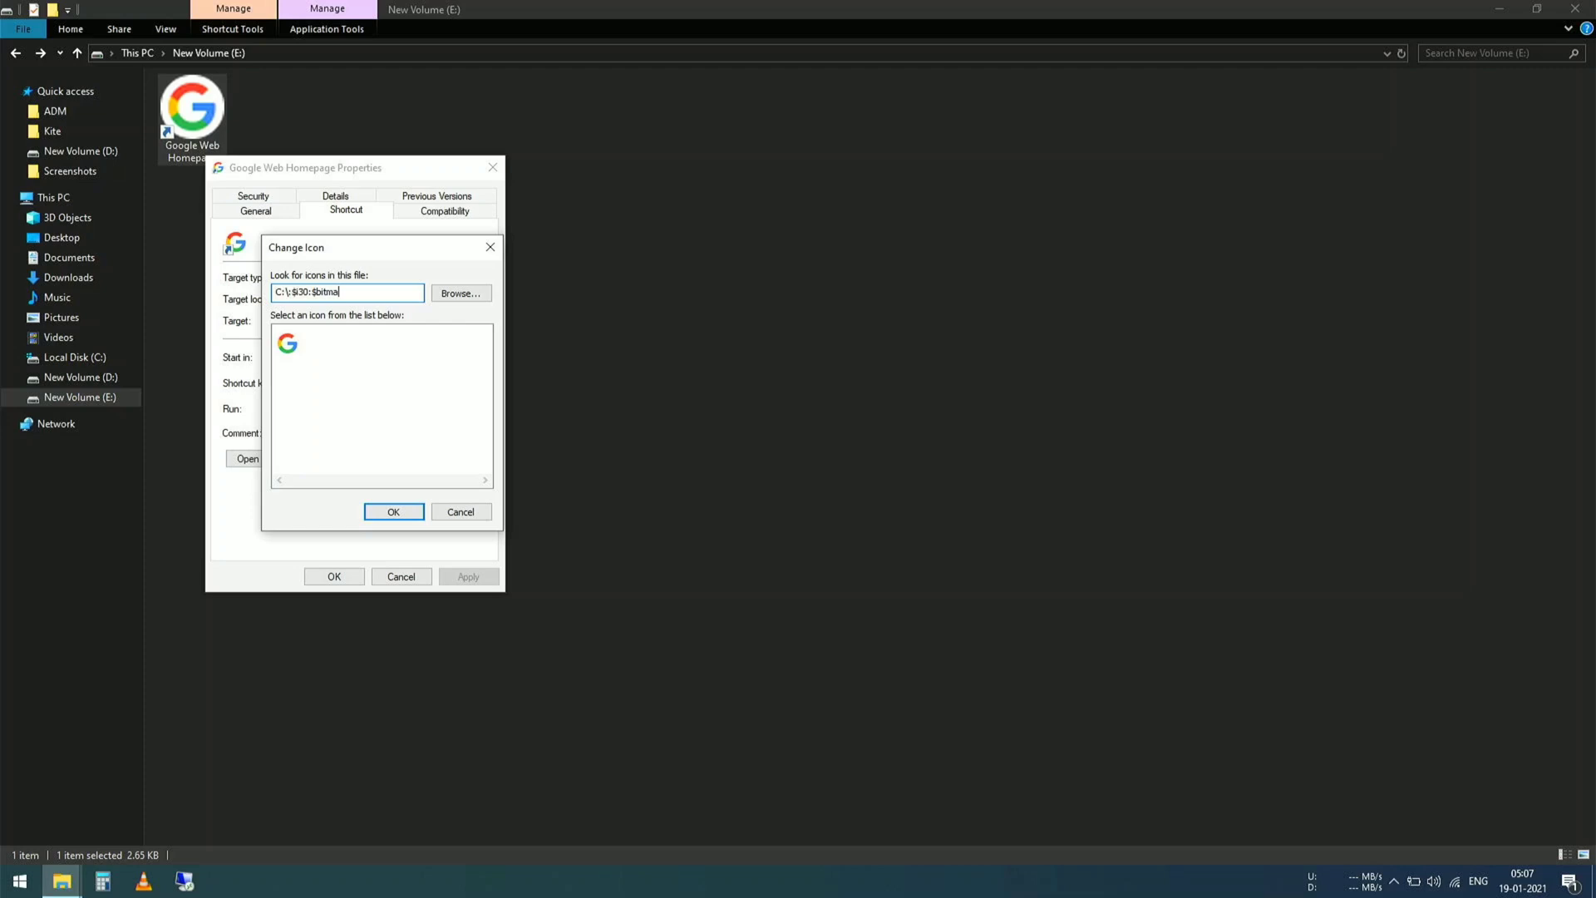
click(393, 511)
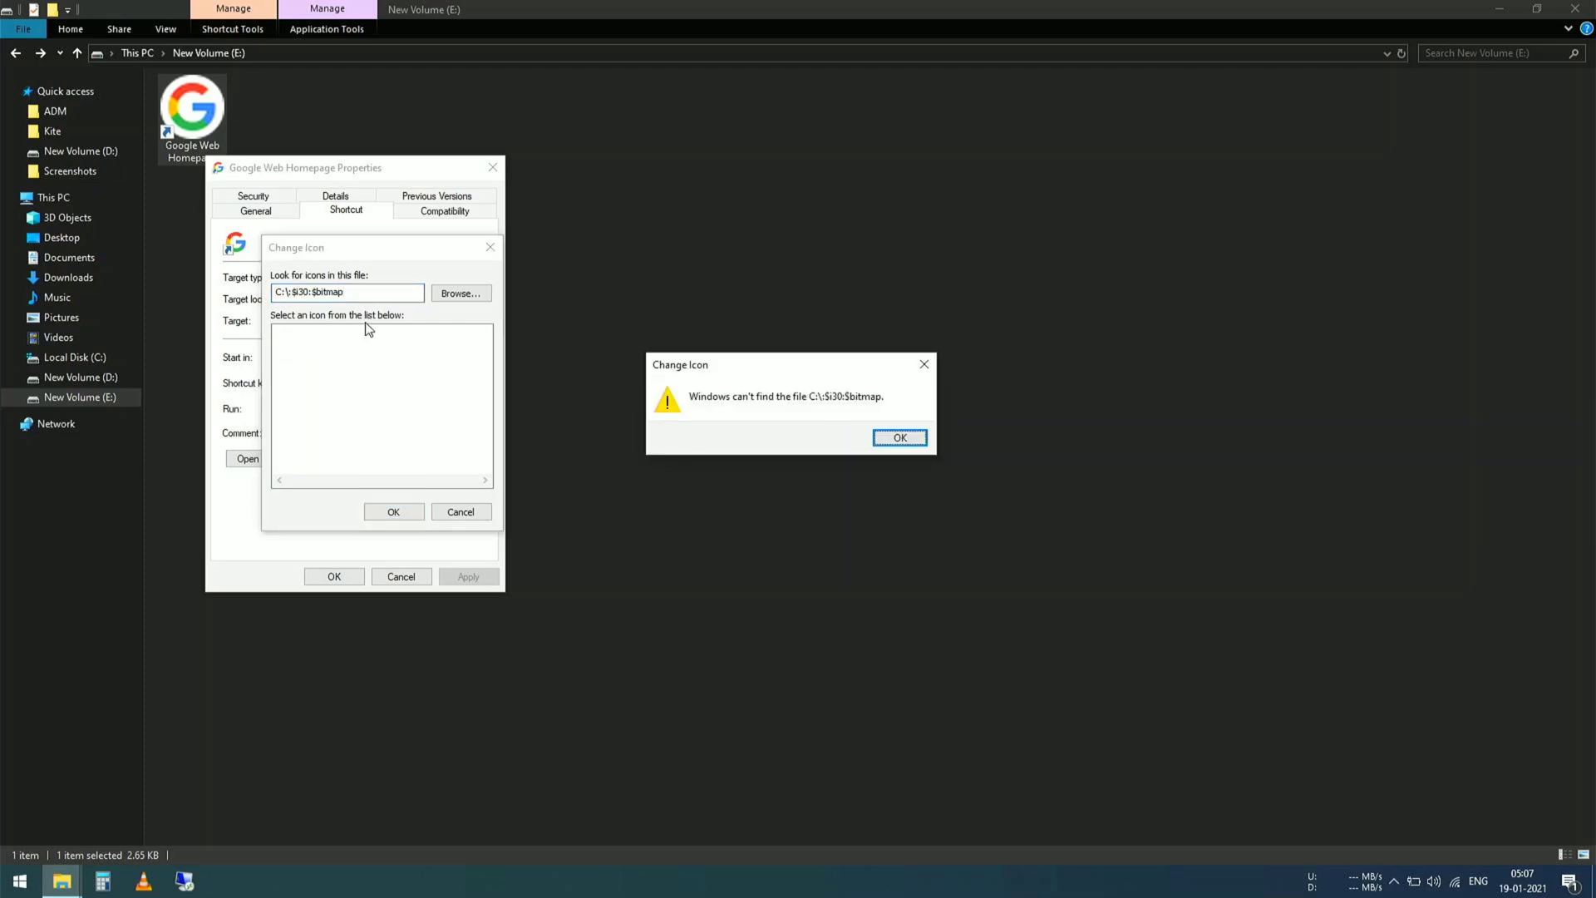
click(898, 436)
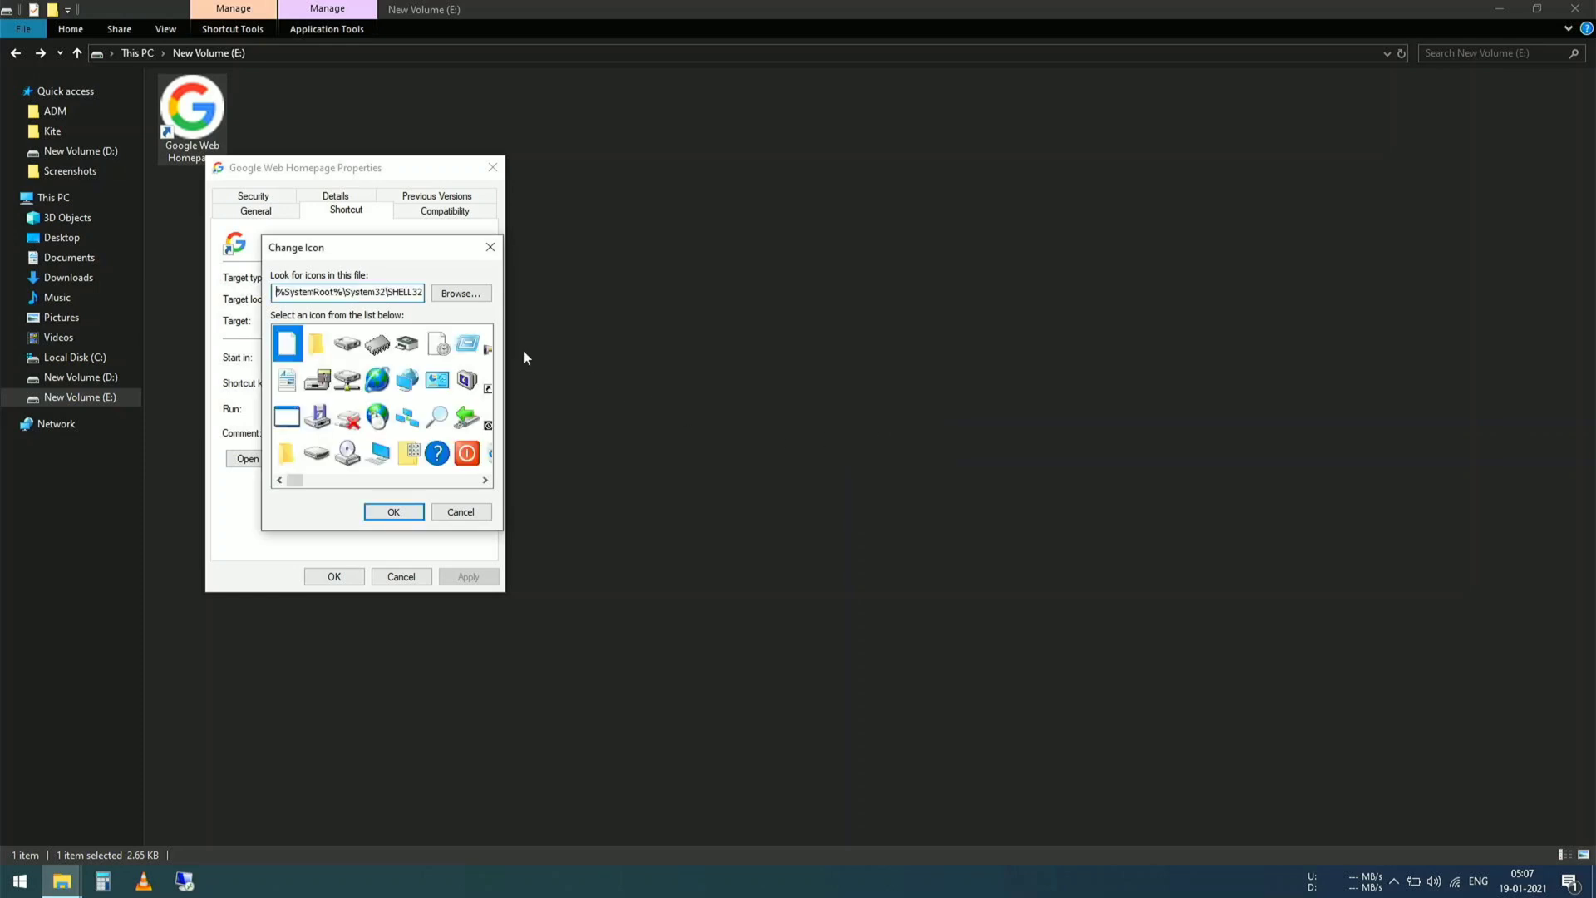